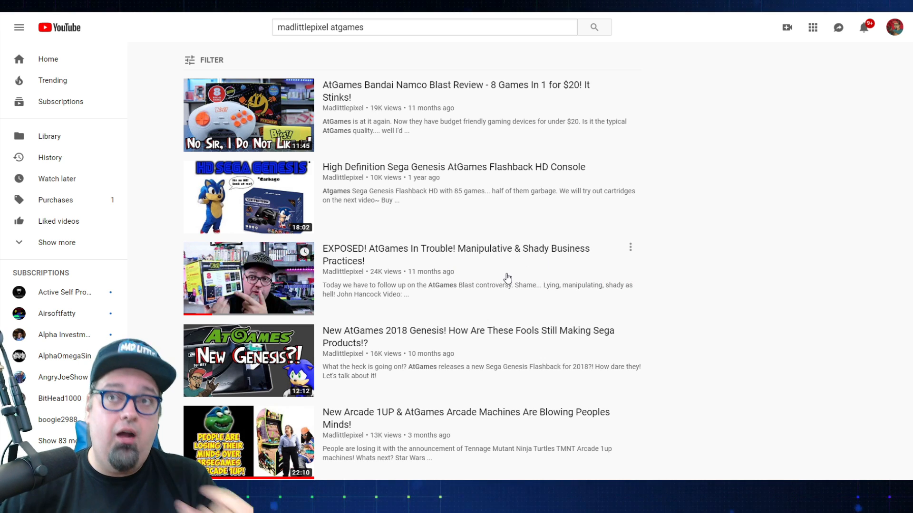
mouse_move(491, 274)
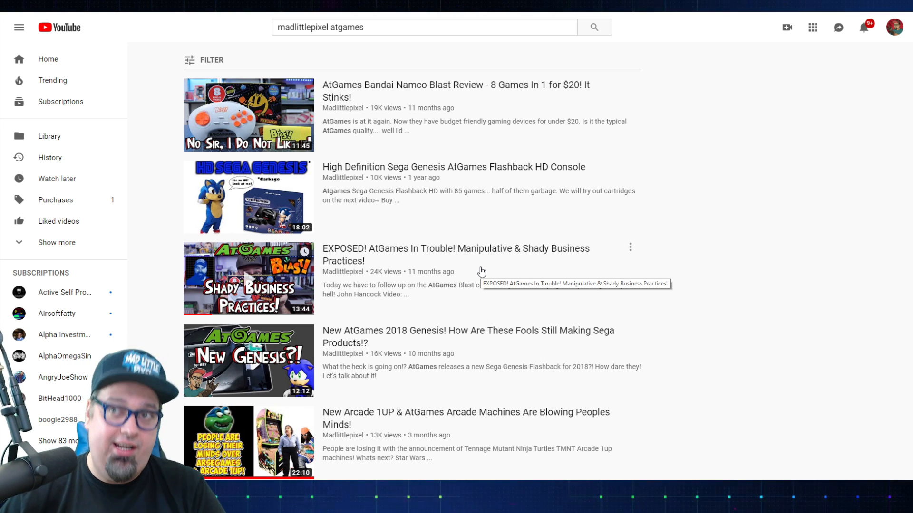
mouse_move(370, 295)
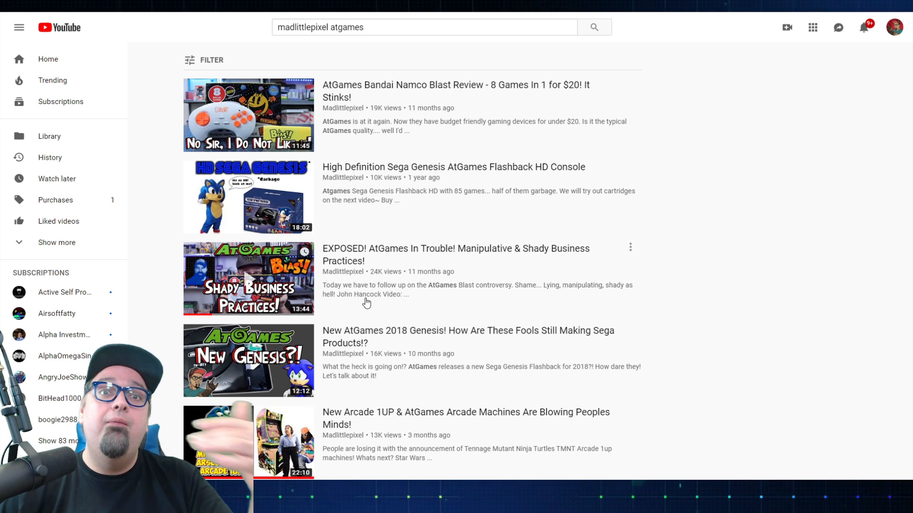
scroll("down", 3)
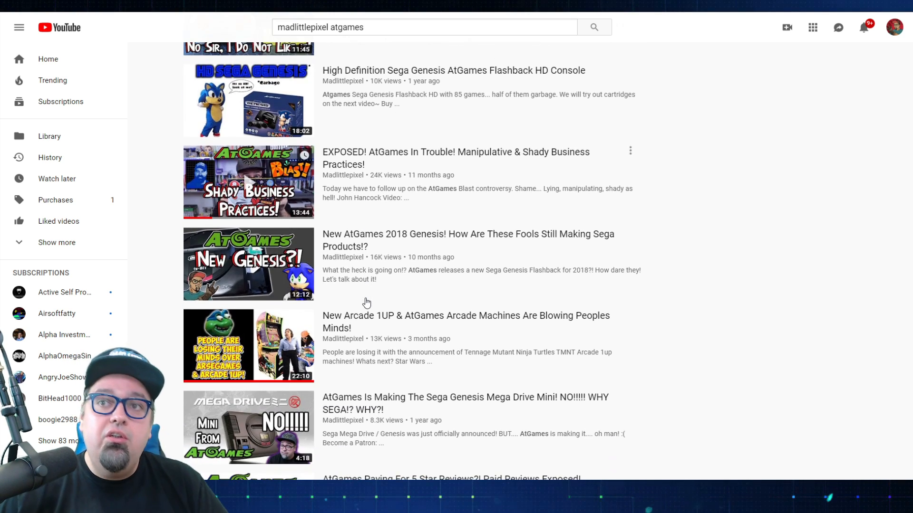
scroll("down", 3)
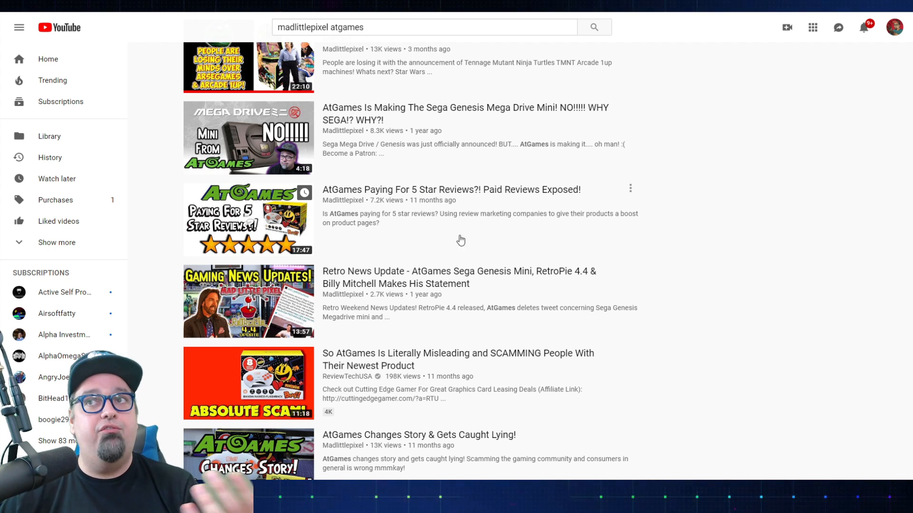
scroll("down", 3)
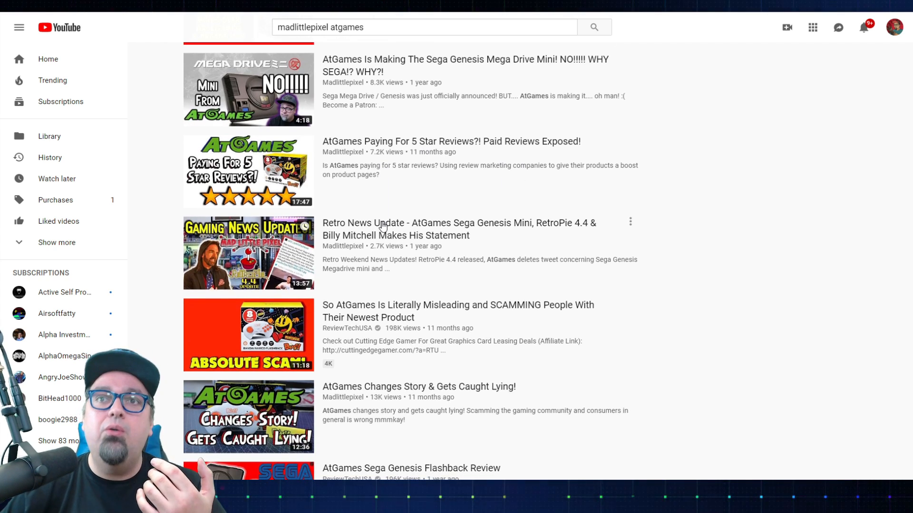
scroll("down", 3)
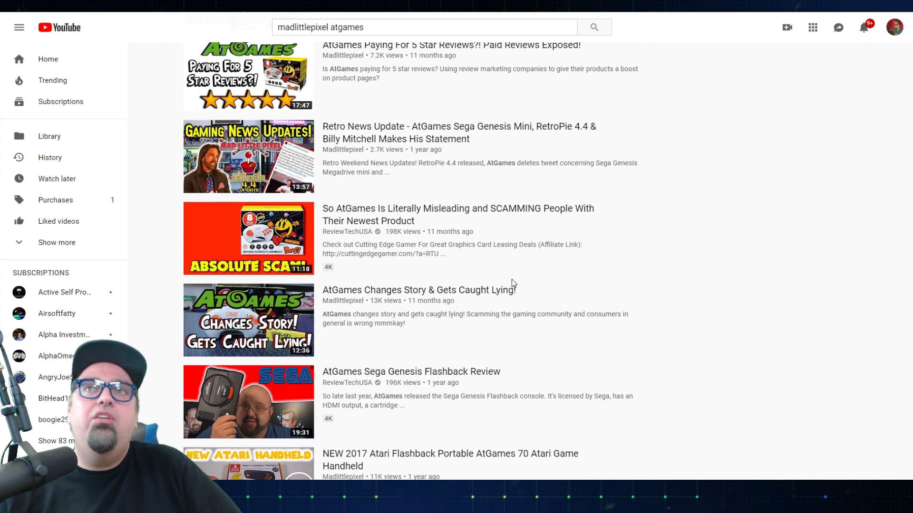
scroll("down", 3)
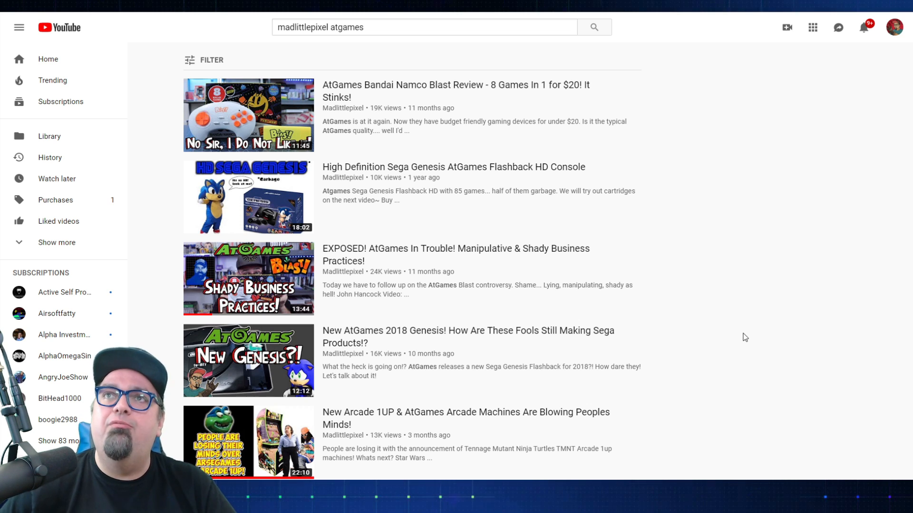
mouse_move(779, 260)
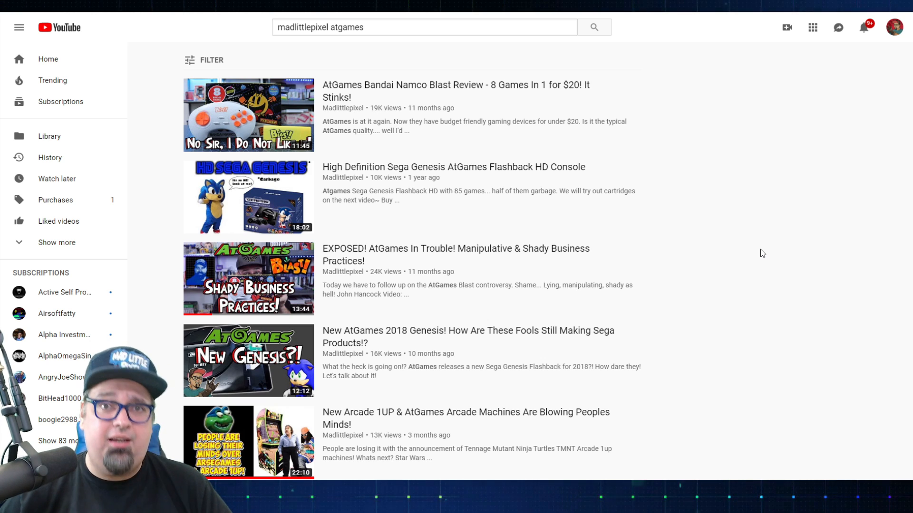
mouse_move(820, 291)
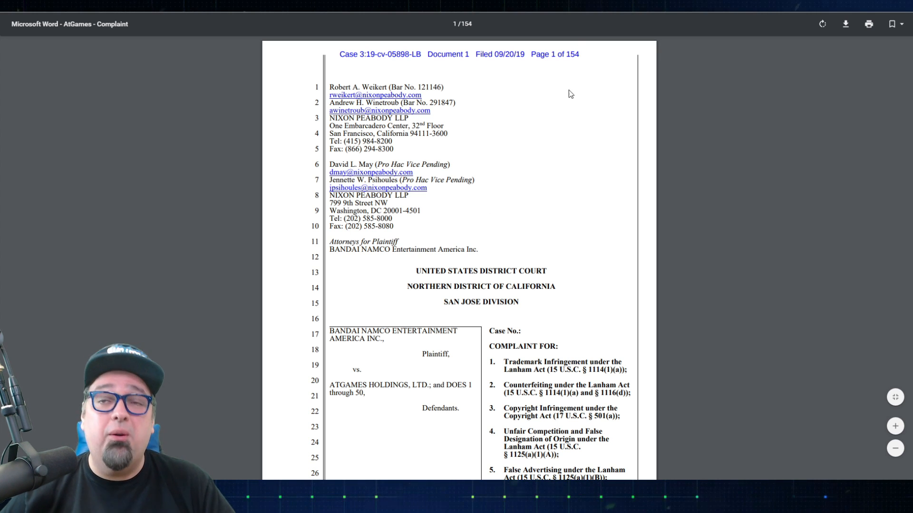
mouse_move(449, 208)
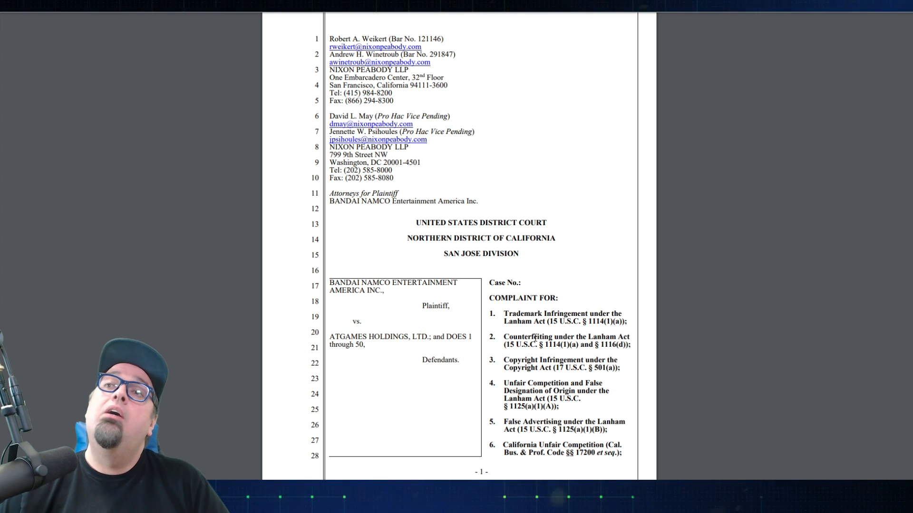
scroll("down", 3)
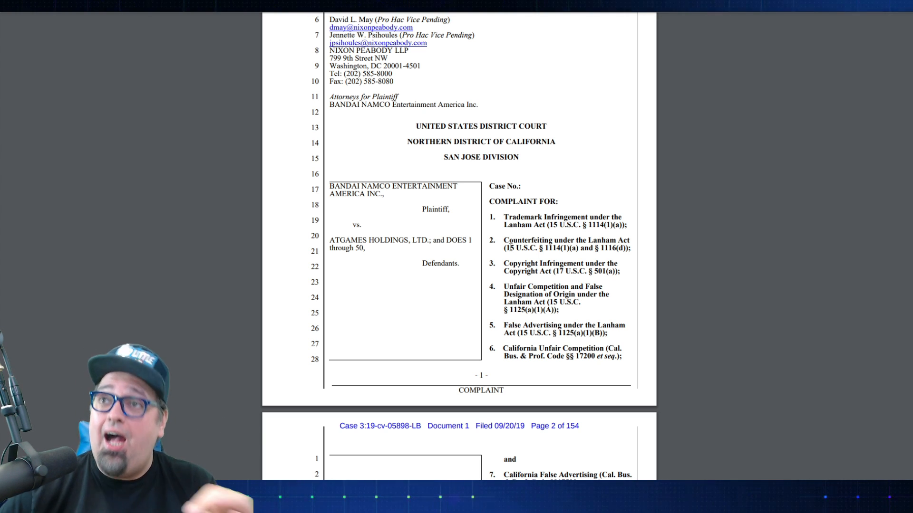
mouse_move(576, 159)
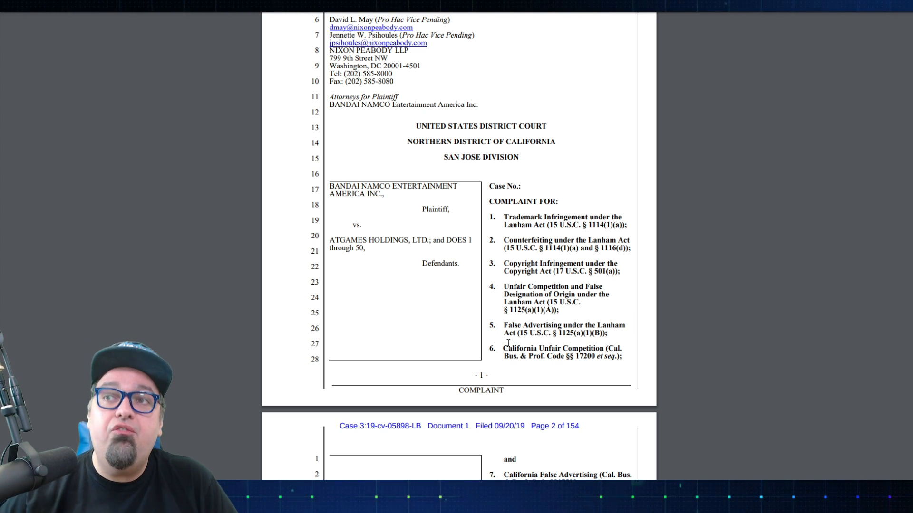
scroll("down", 3)
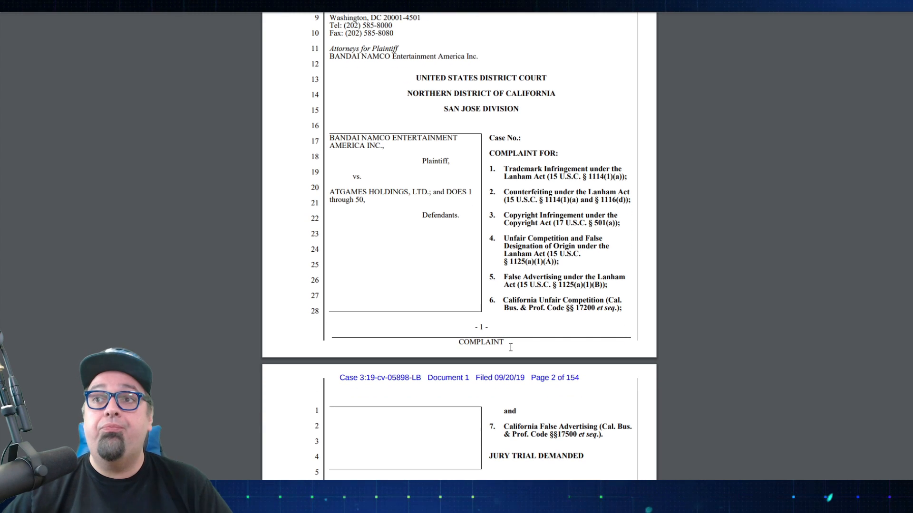
scroll("down", 3)
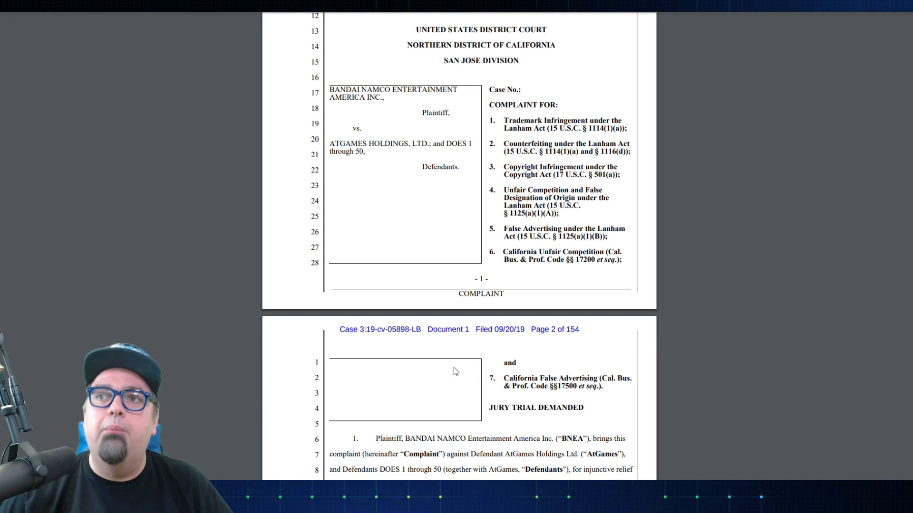
scroll("down", 3)
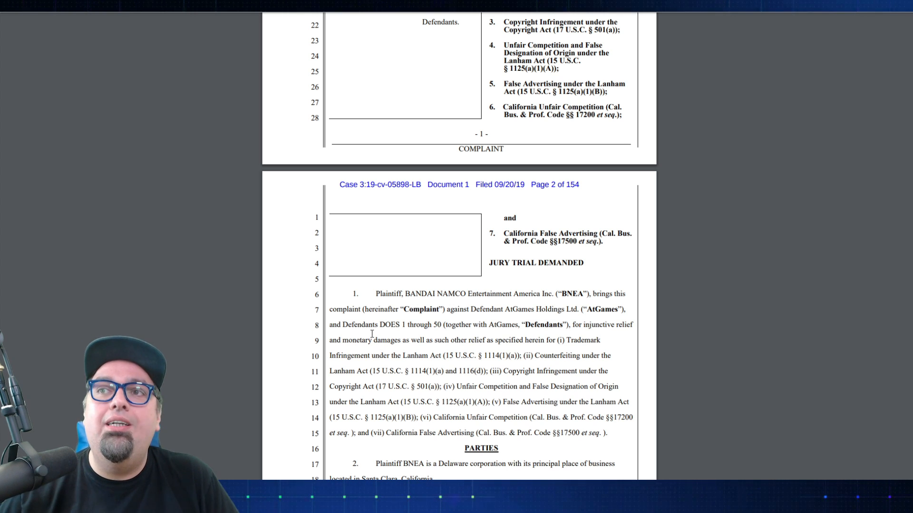
scroll("down", 3)
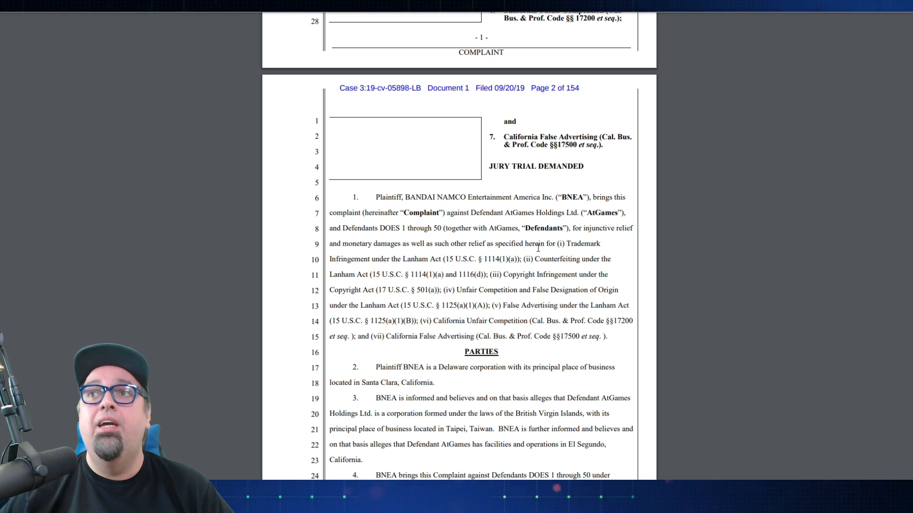
mouse_move(398, 294)
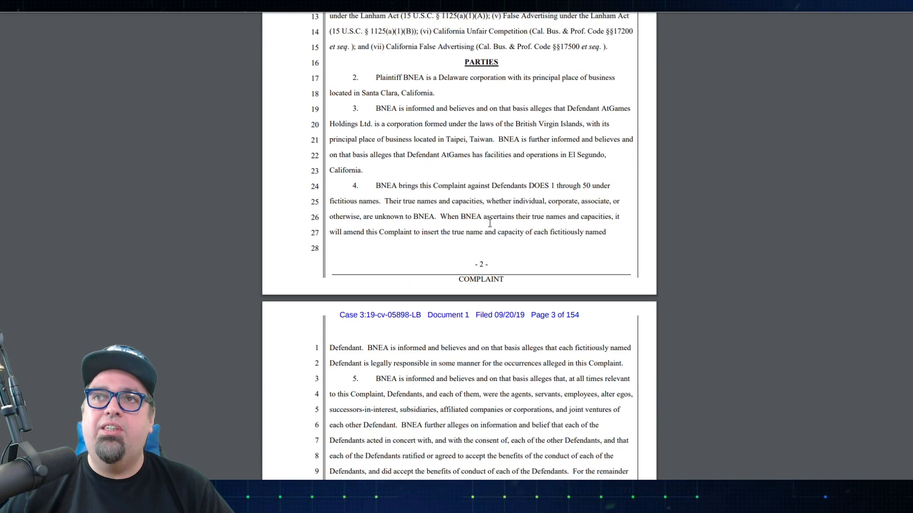
scroll("down", 3)
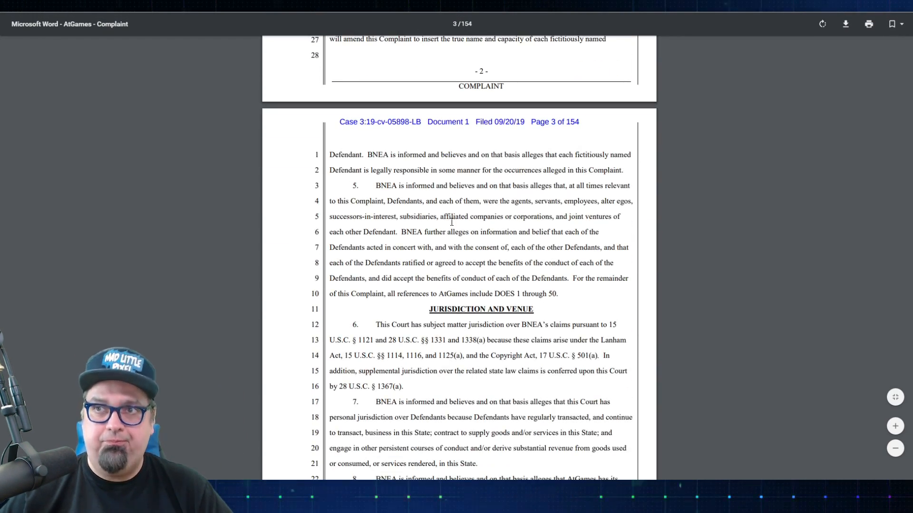
scroll("down", 3)
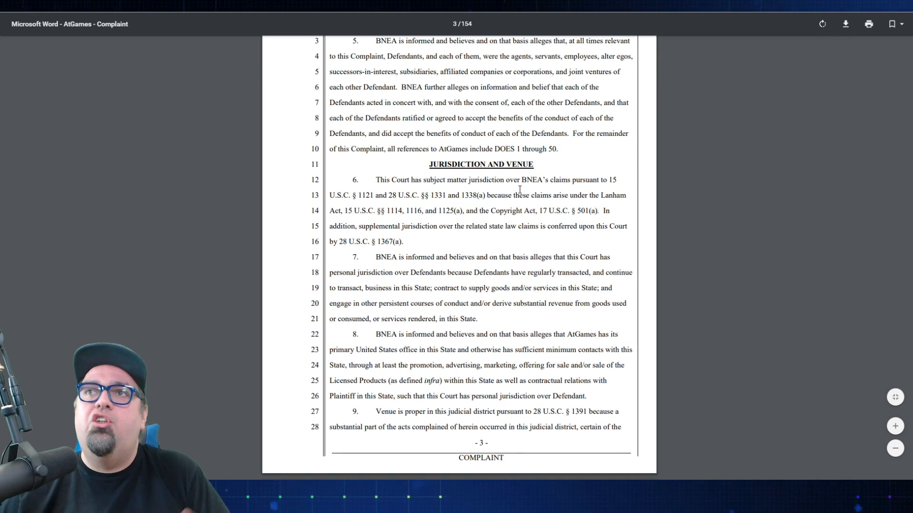
scroll("down", 3)
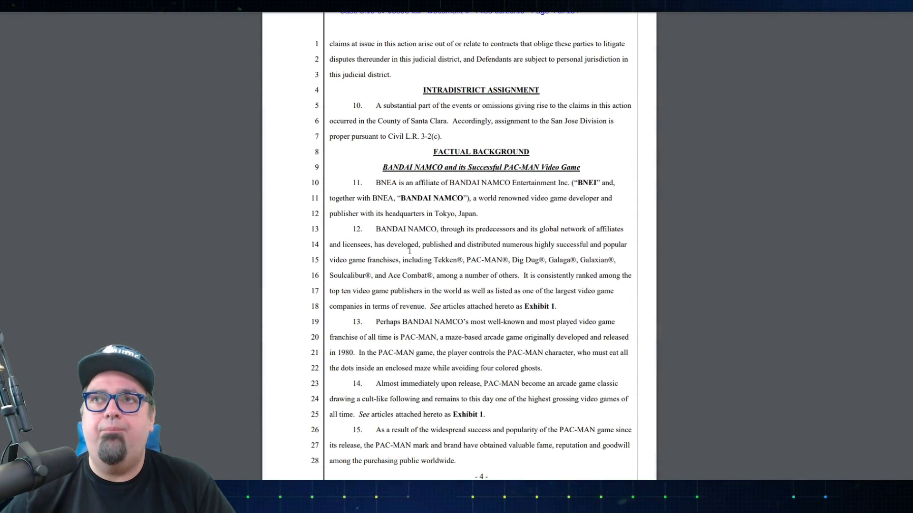
scroll("down", 3)
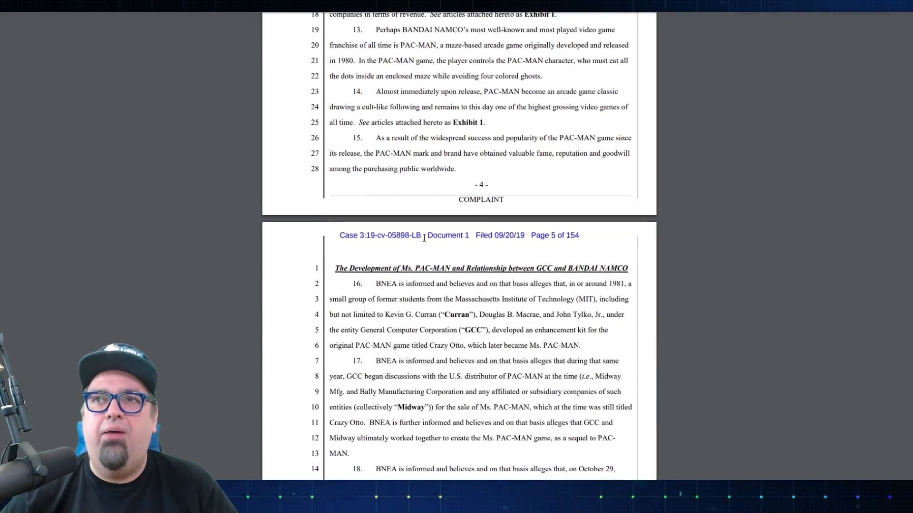
scroll("down", 3)
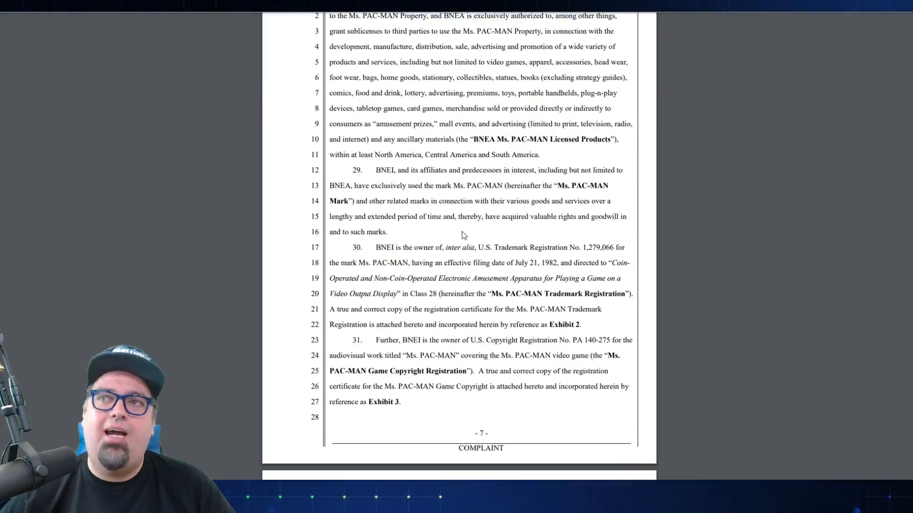
scroll("down", 3)
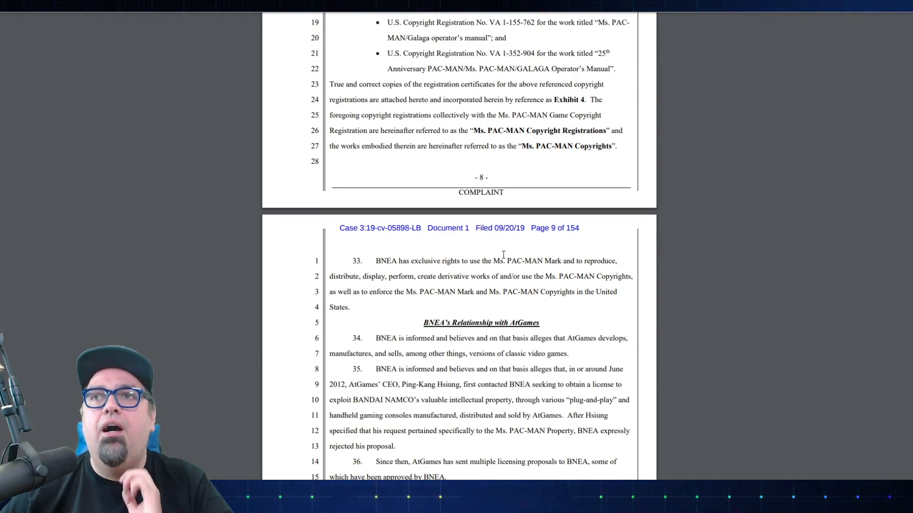
scroll("down", 3)
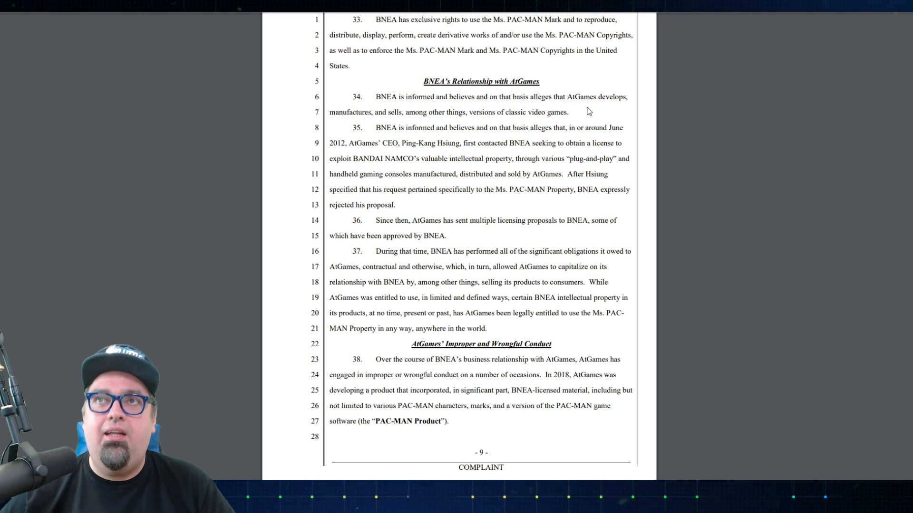
mouse_move(415, 124)
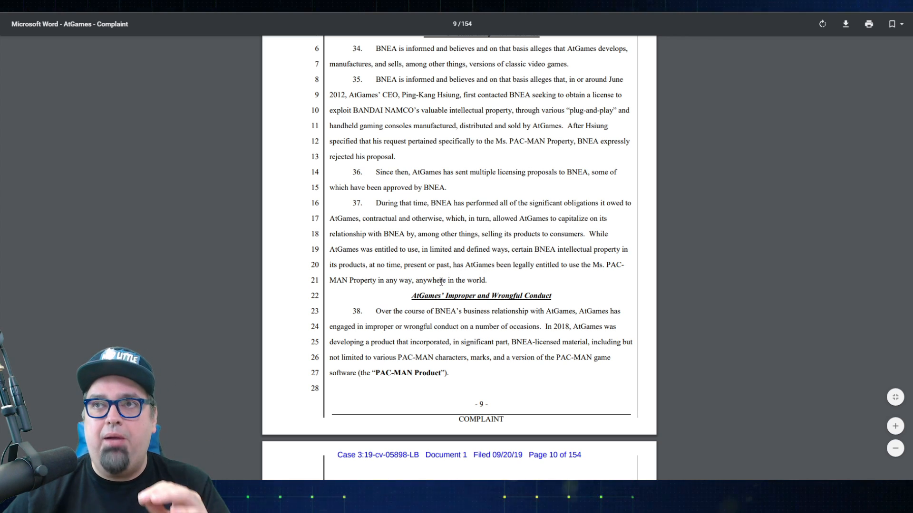
mouse_move(499, 276)
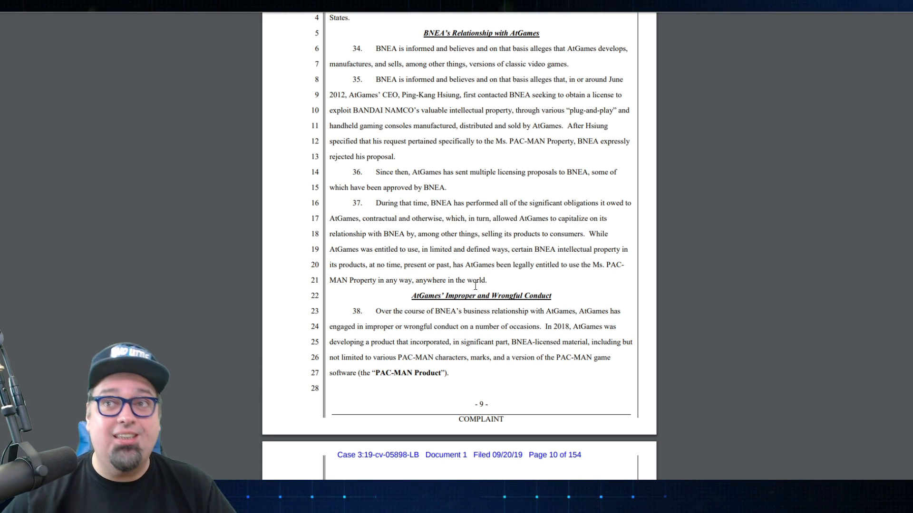
scroll("down", 3)
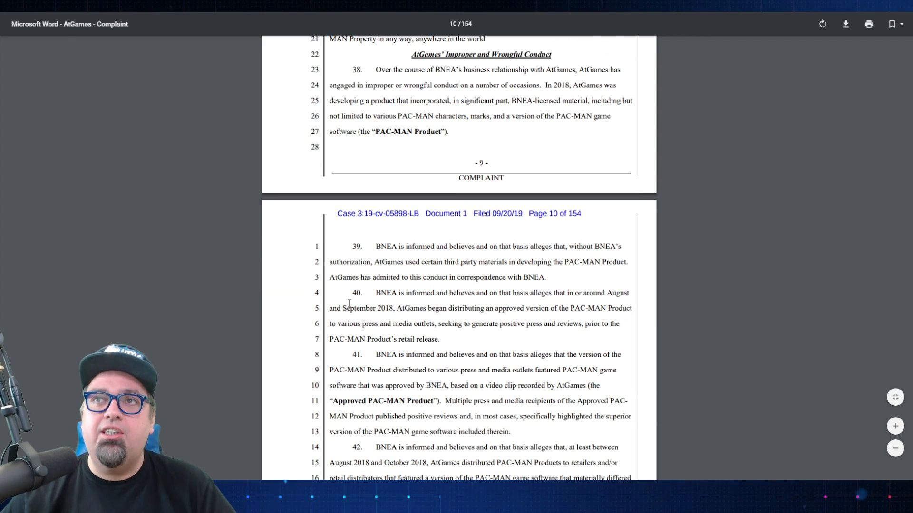
scroll("down", 3)
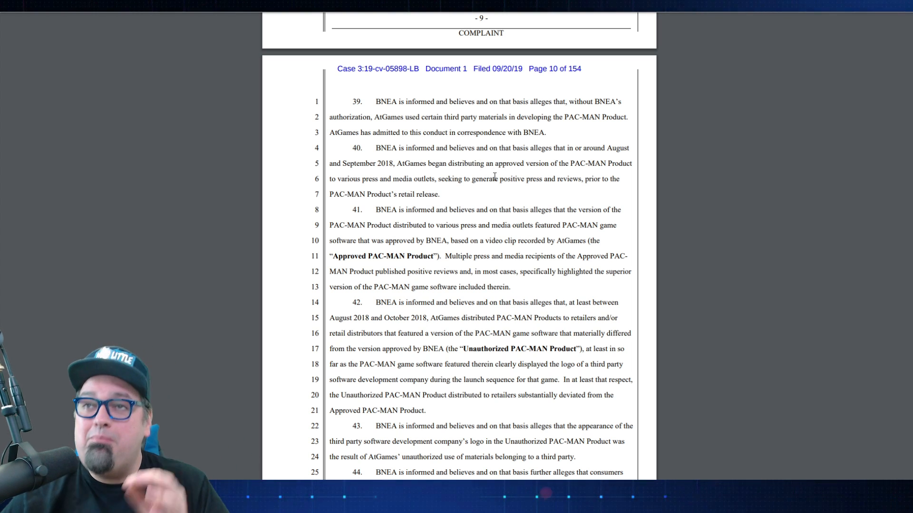
mouse_move(482, 197)
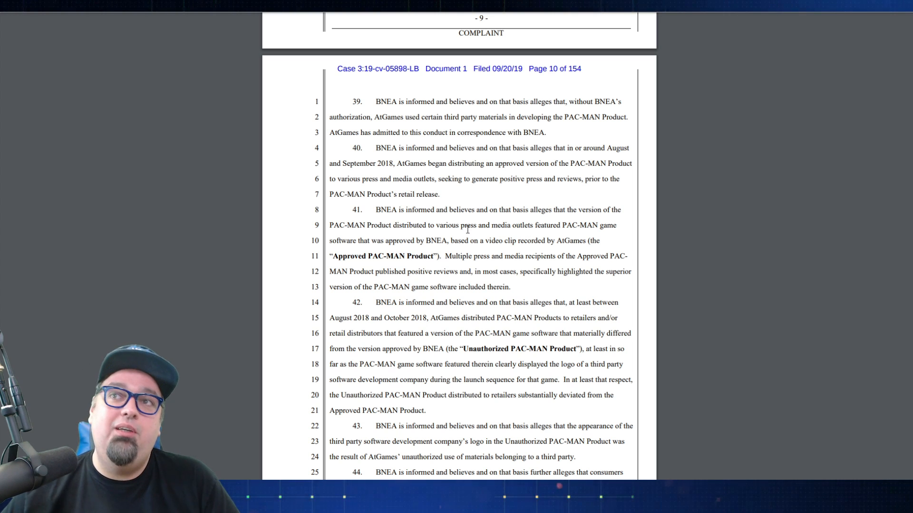
mouse_move(548, 231)
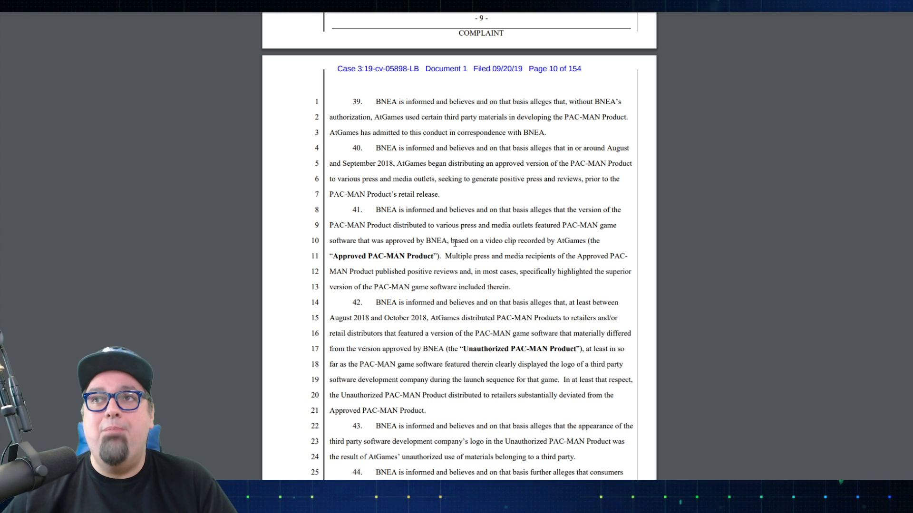
mouse_move(584, 238)
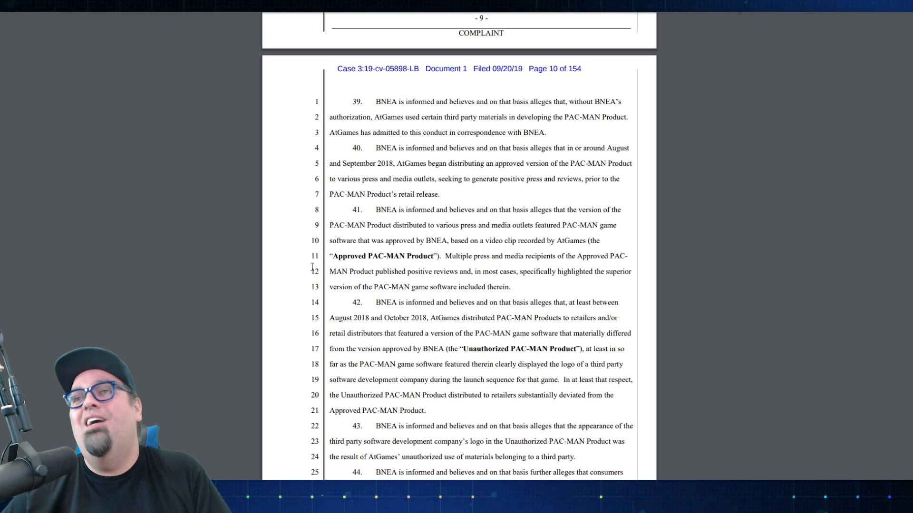
scroll("down", 3)
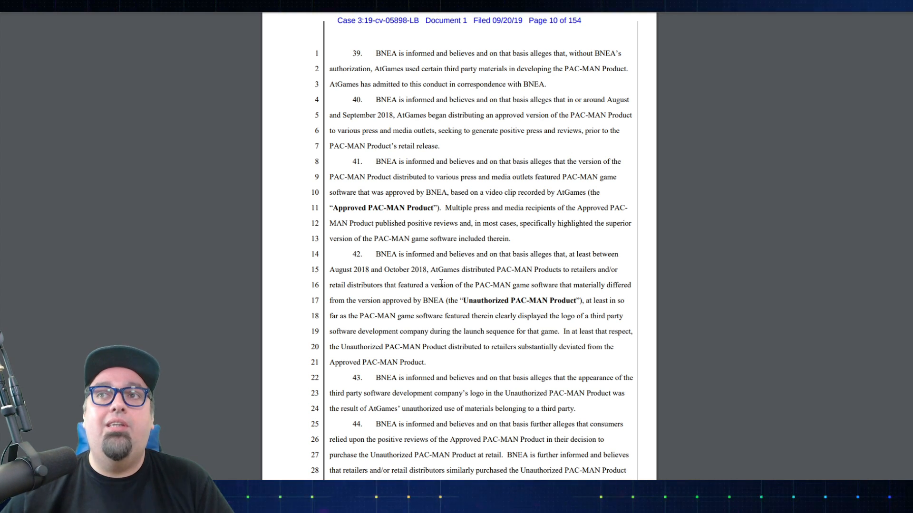
mouse_move(471, 277)
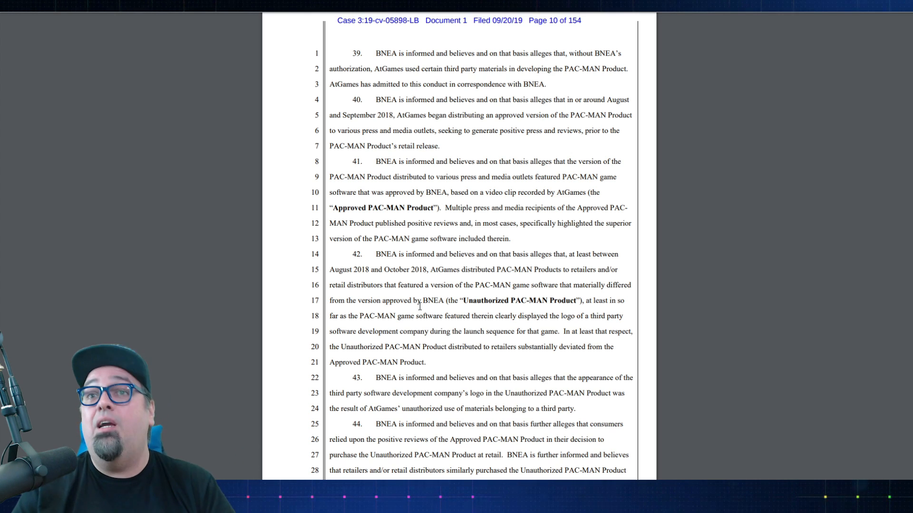
scroll("down", 3)
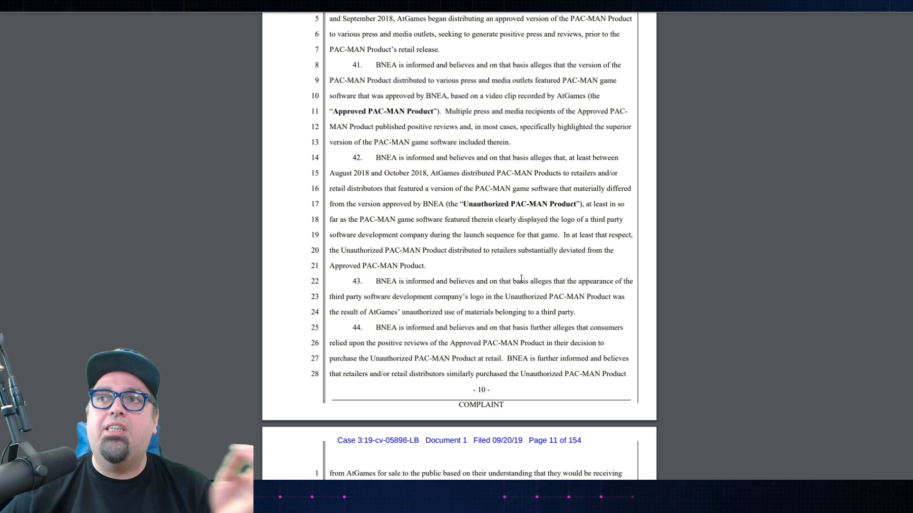
scroll("down", 3)
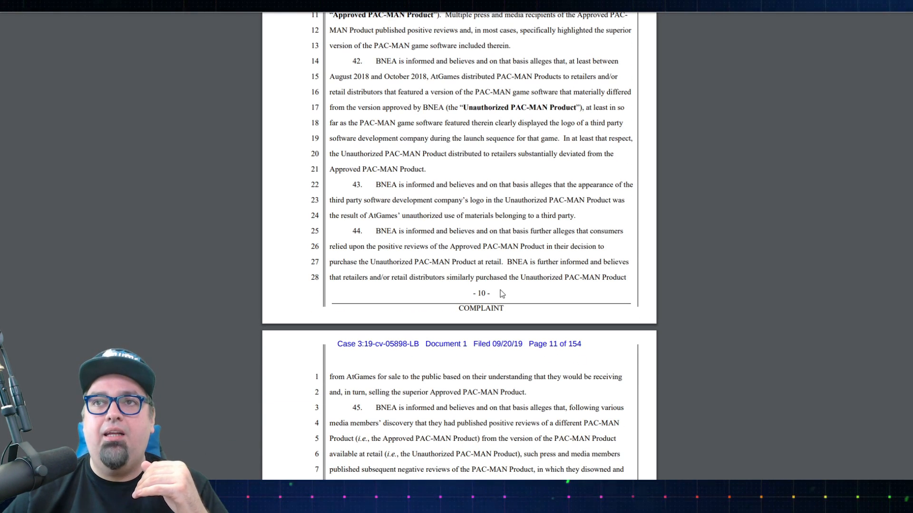
scroll("down", 3)
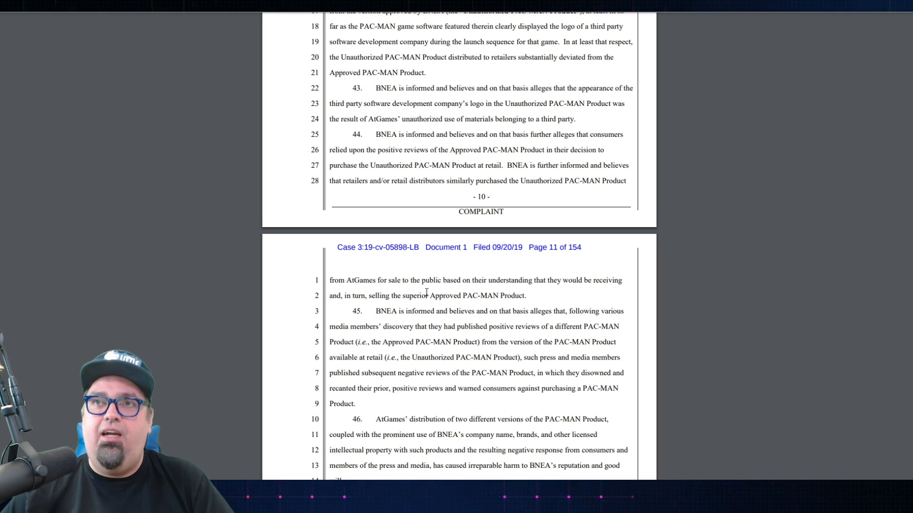
mouse_move(342, 269)
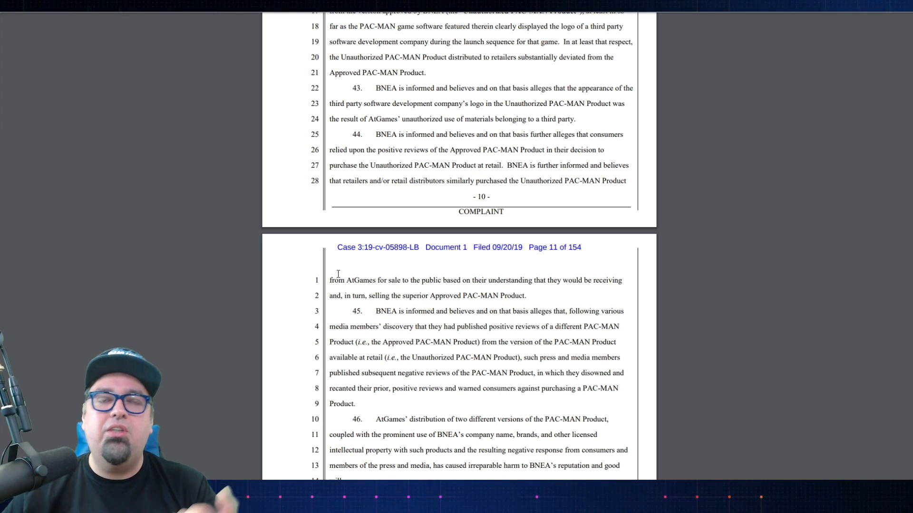
mouse_move(449, 285)
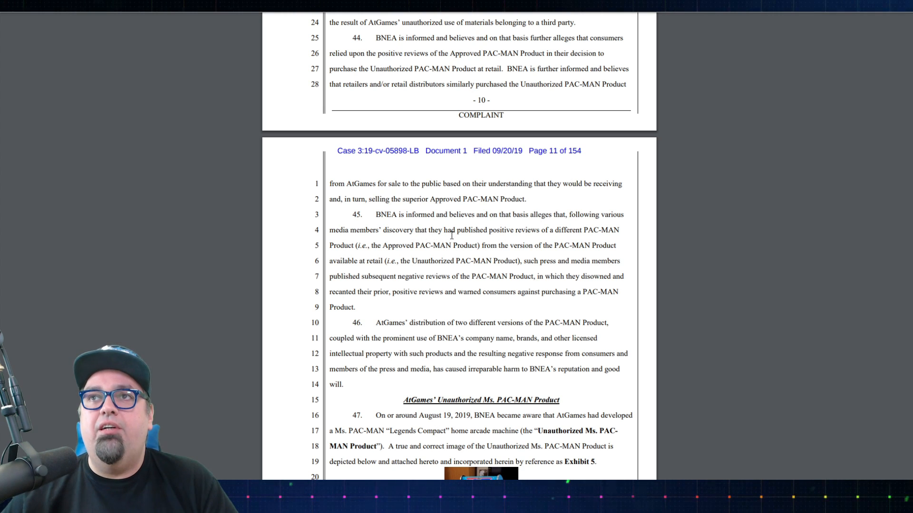
mouse_move(588, 237)
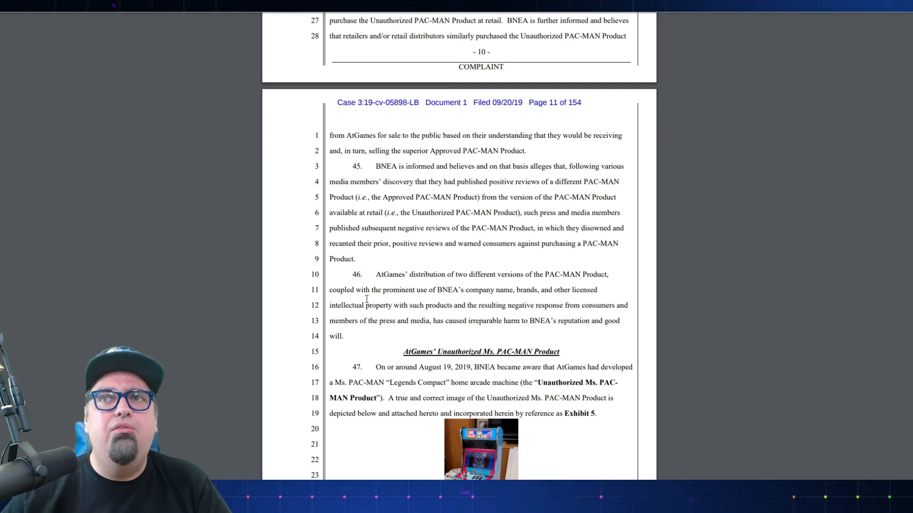
scroll("down", 3)
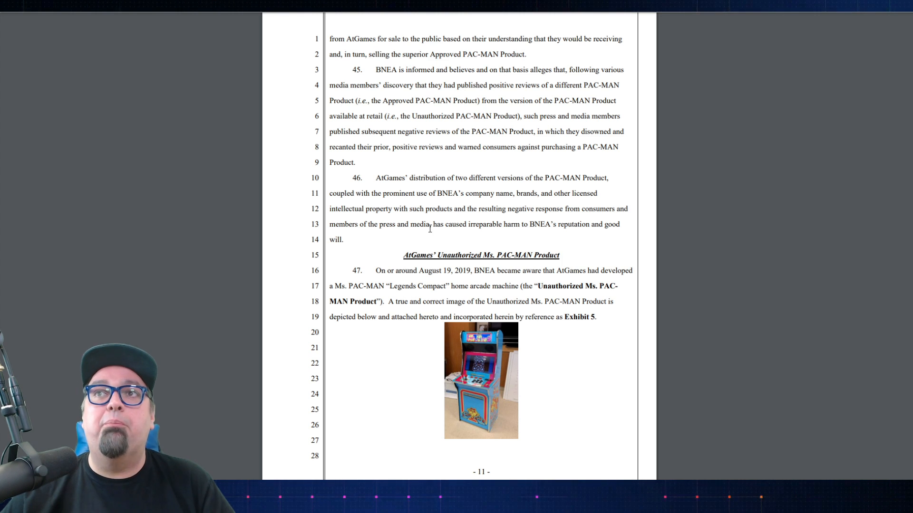
mouse_move(488, 247)
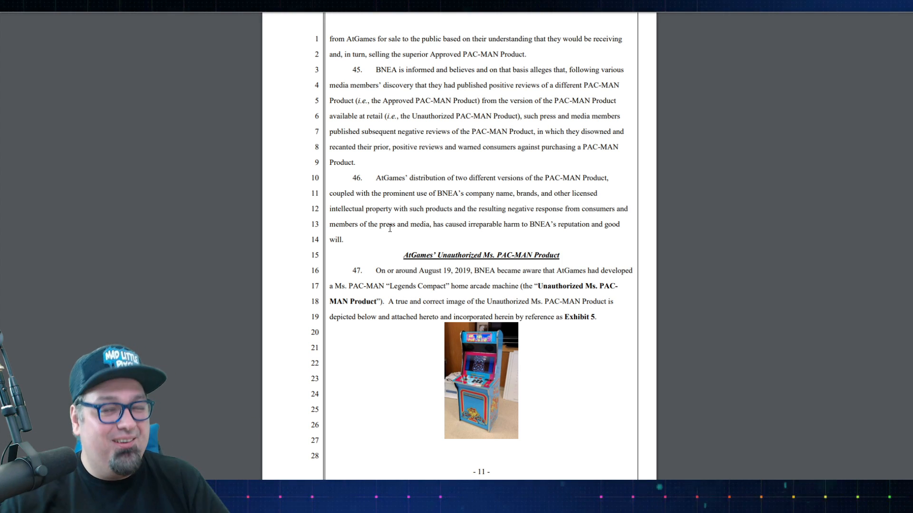
scroll("down", 3)
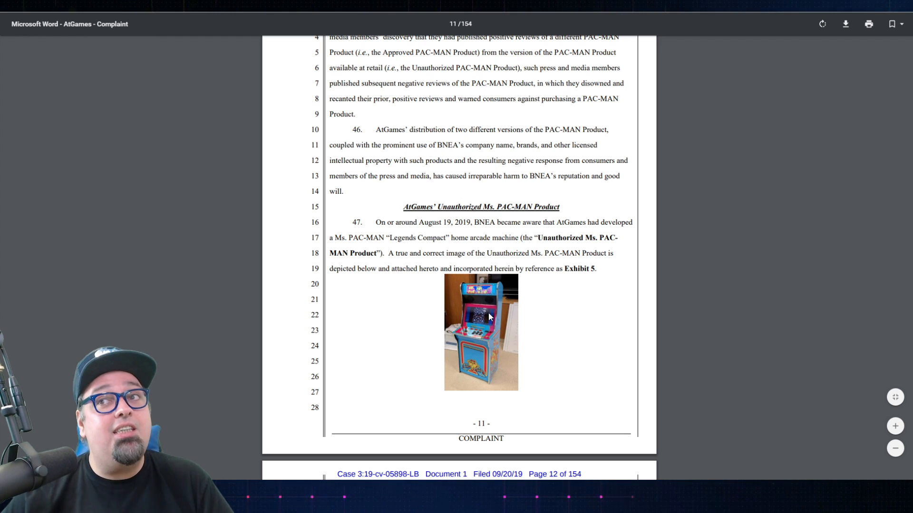
mouse_move(466, 305)
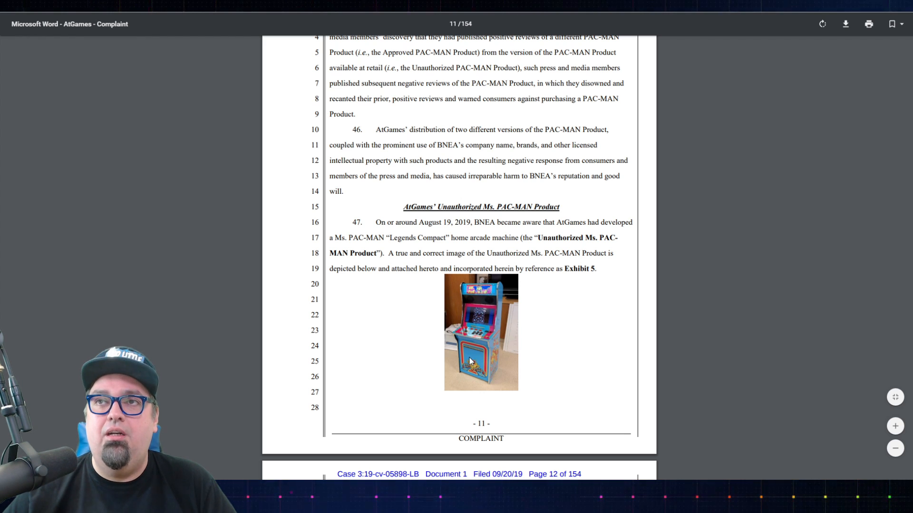
scroll("down", 3)
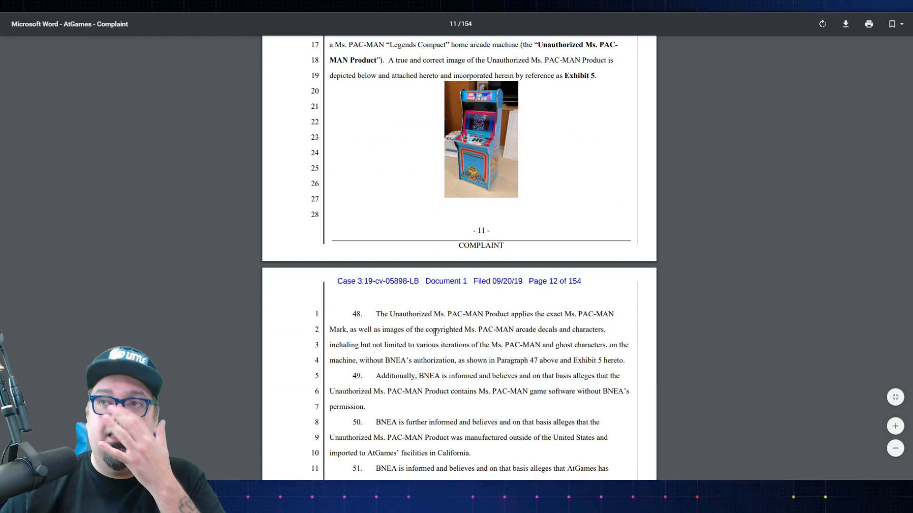
scroll("down", 3)
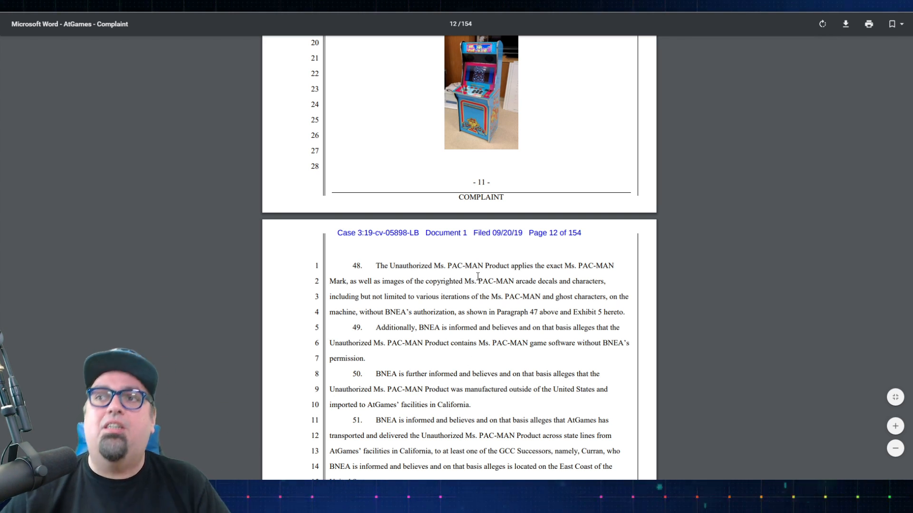
scroll("down", 3)
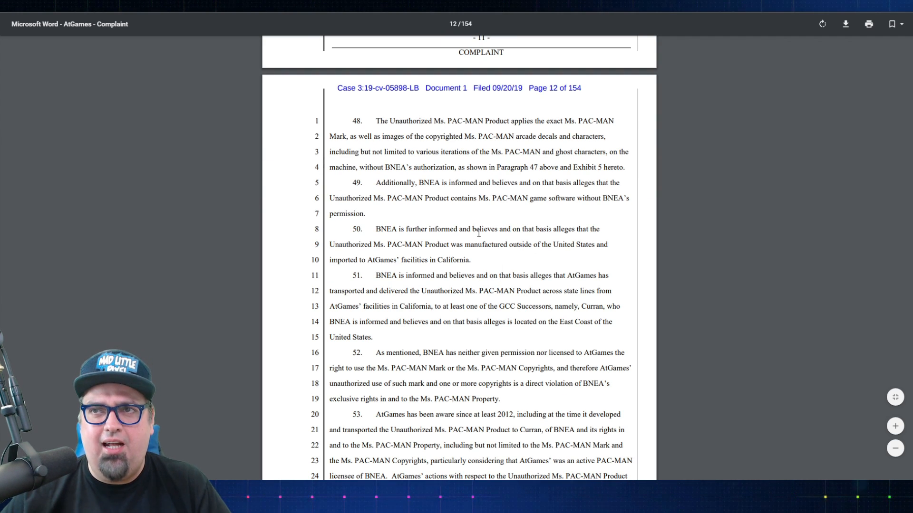
mouse_move(477, 349)
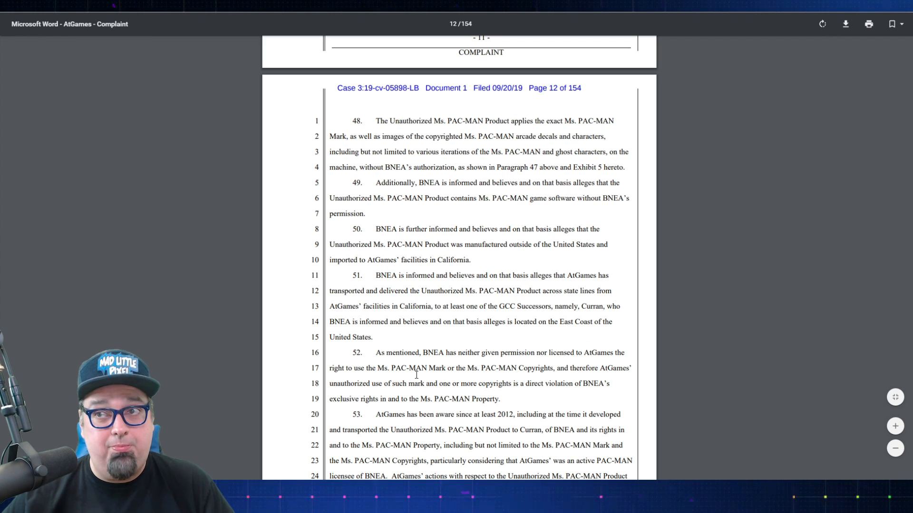
scroll("down", 3)
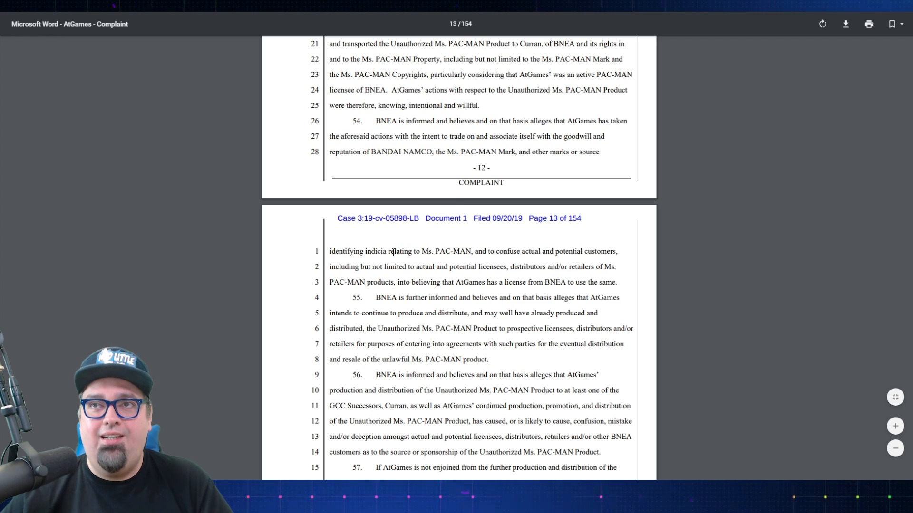
scroll("down", 3)
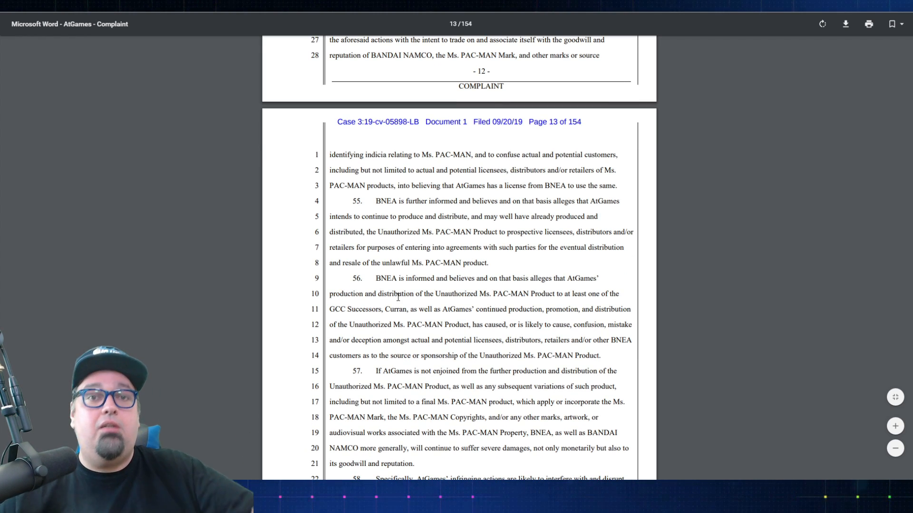
scroll("down", 3)
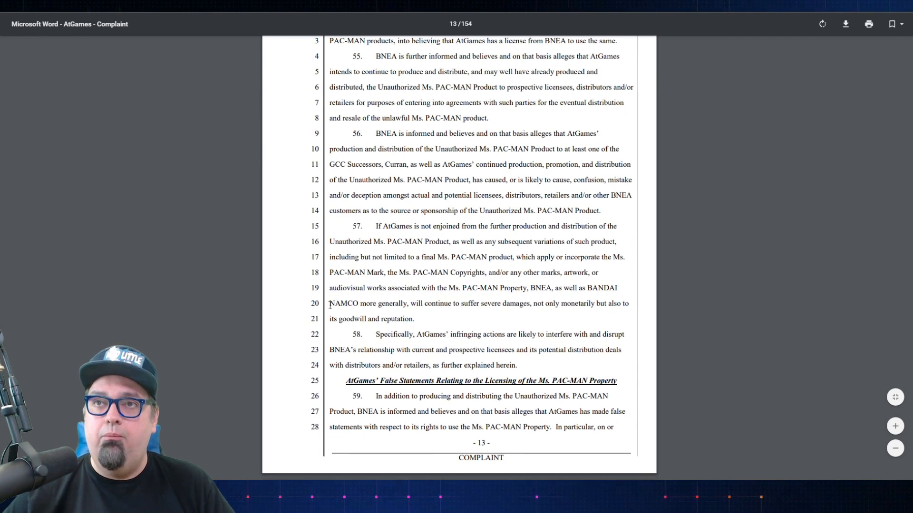
scroll("down", 3)
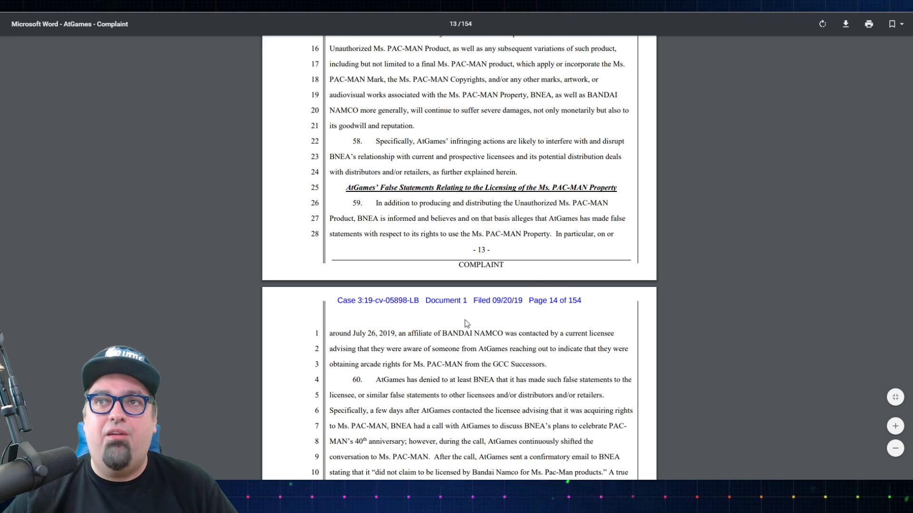
mouse_move(409, 317)
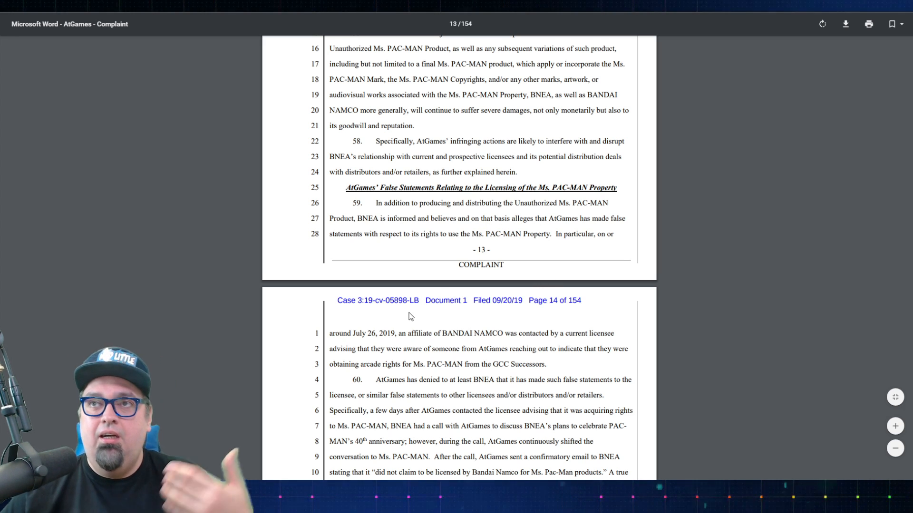
scroll("down", 3)
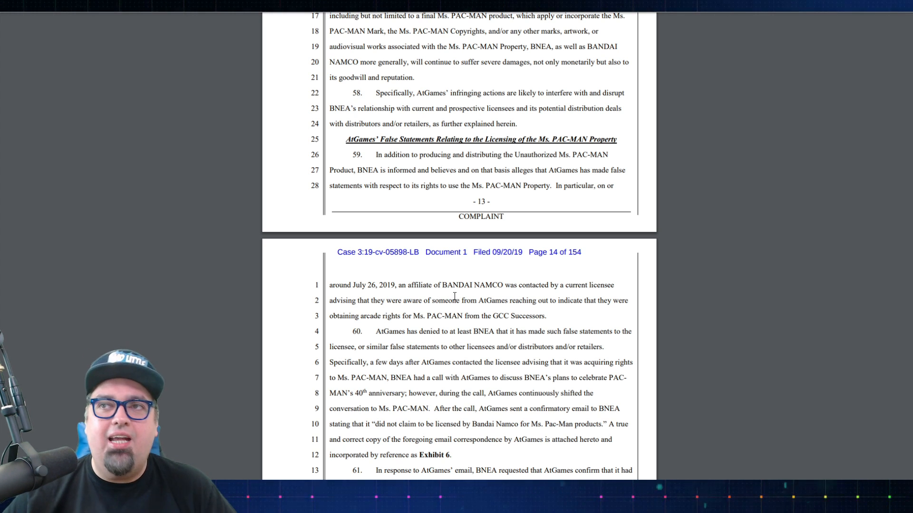
scroll("down", 3)
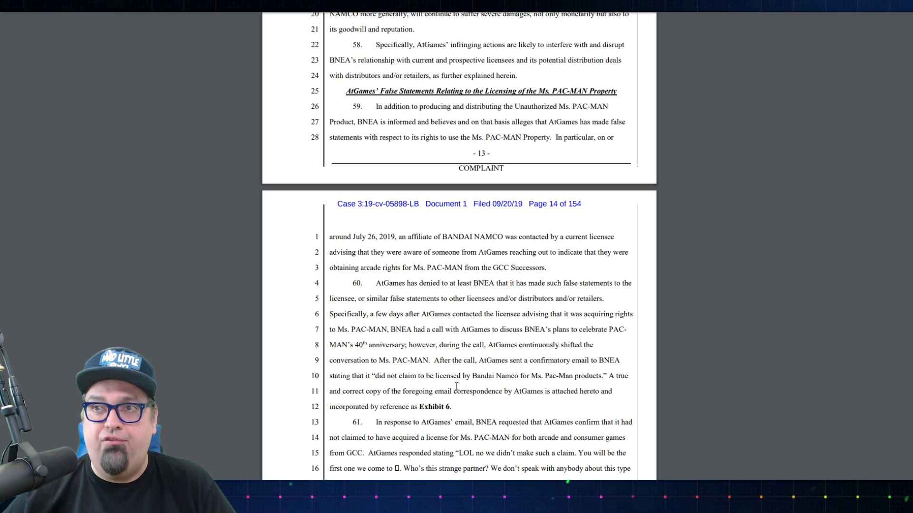
scroll("down", 3)
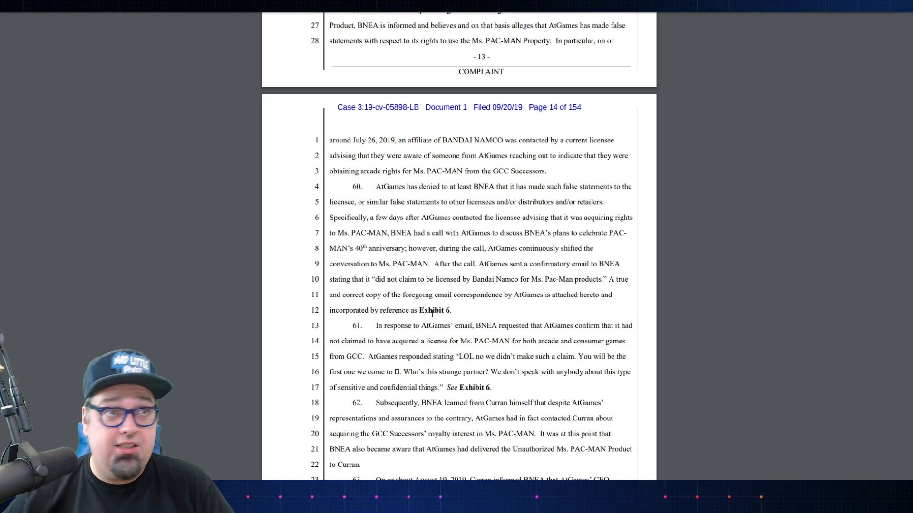
scroll("down", 3)
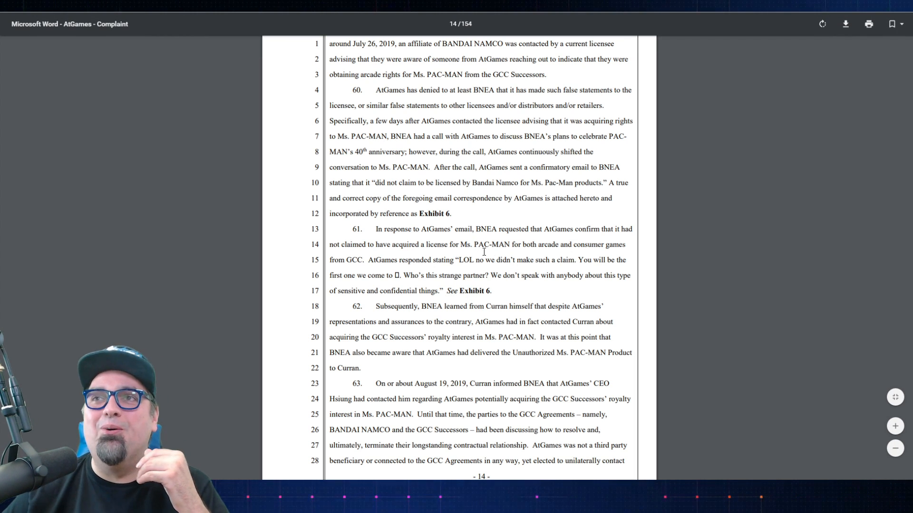
mouse_move(564, 292)
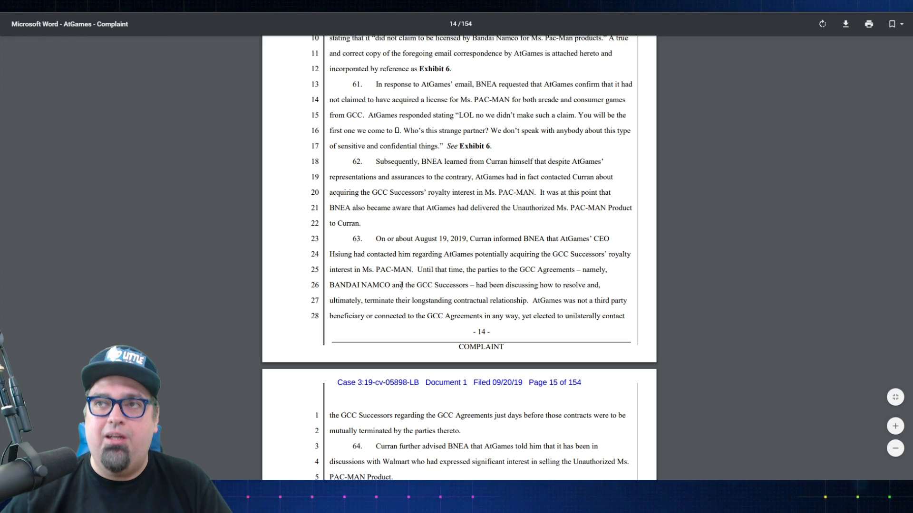
scroll("down", 3)
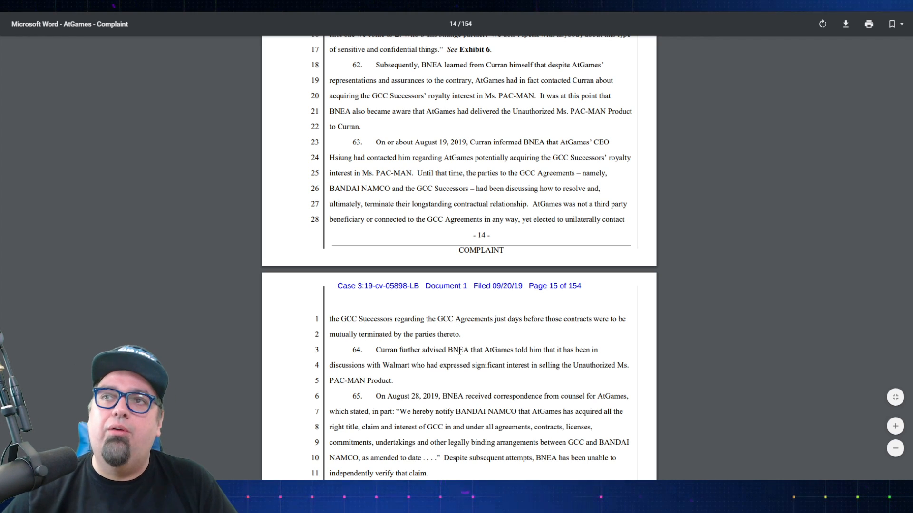
mouse_move(558, 334)
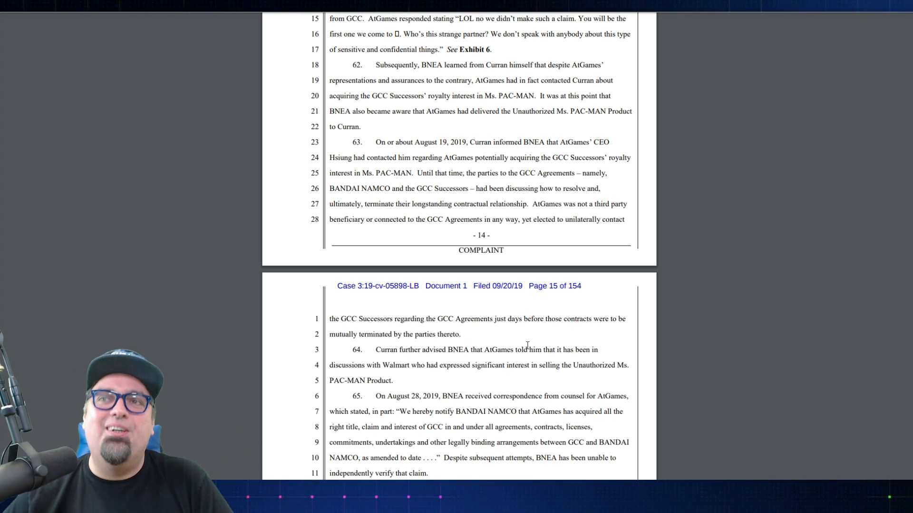
scroll("down", 3)
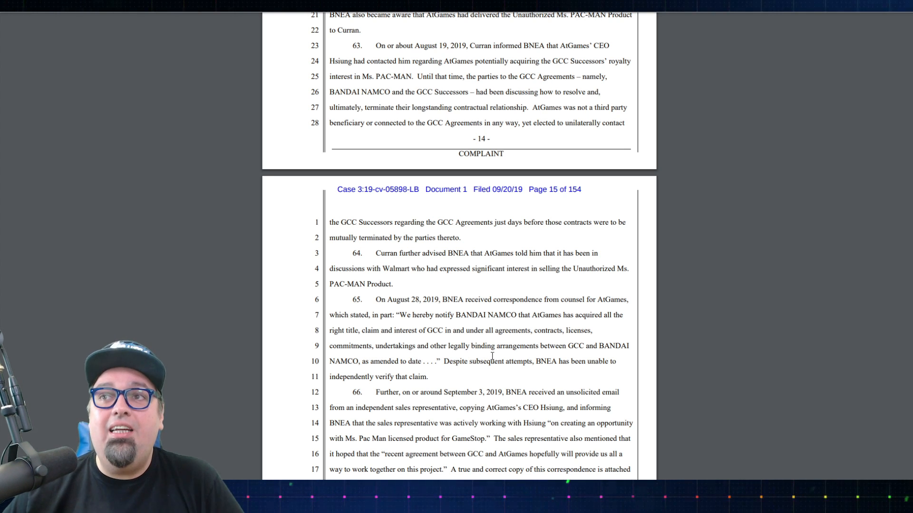
mouse_move(544, 354)
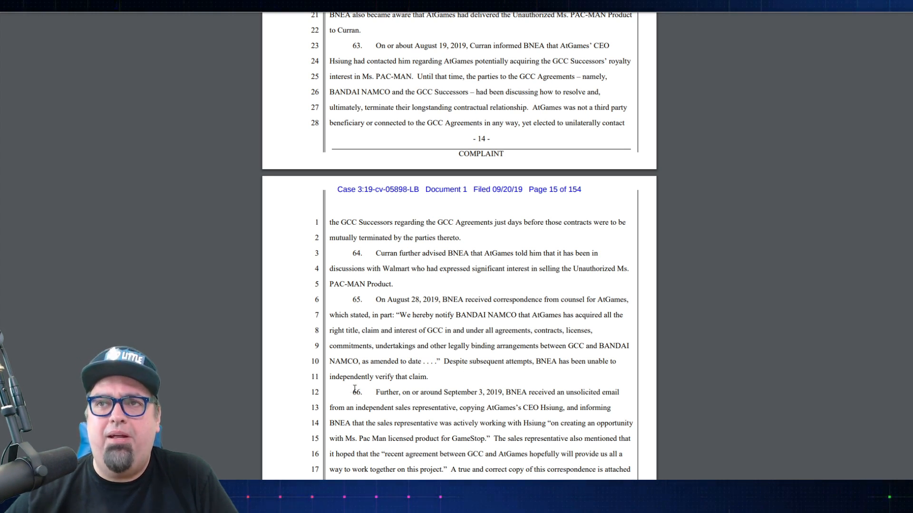
scroll("down", 3)
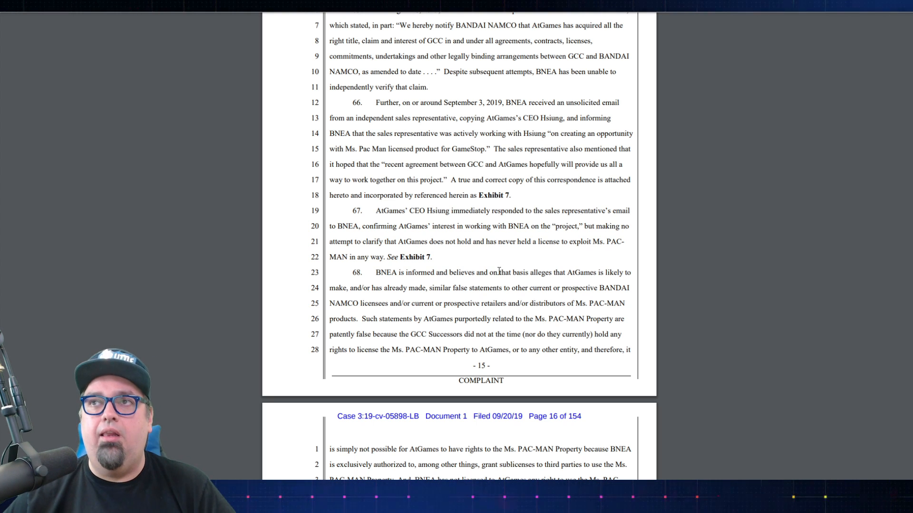
scroll("down", 3)
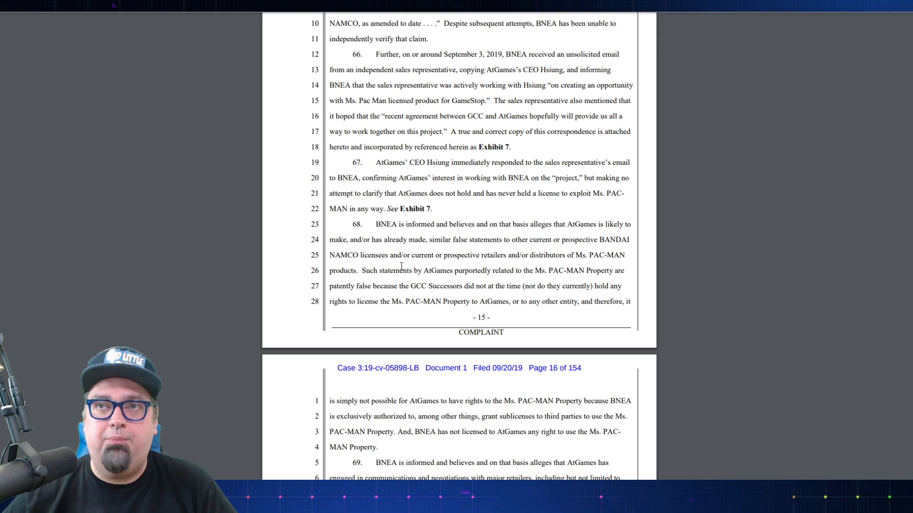
scroll("down", 3)
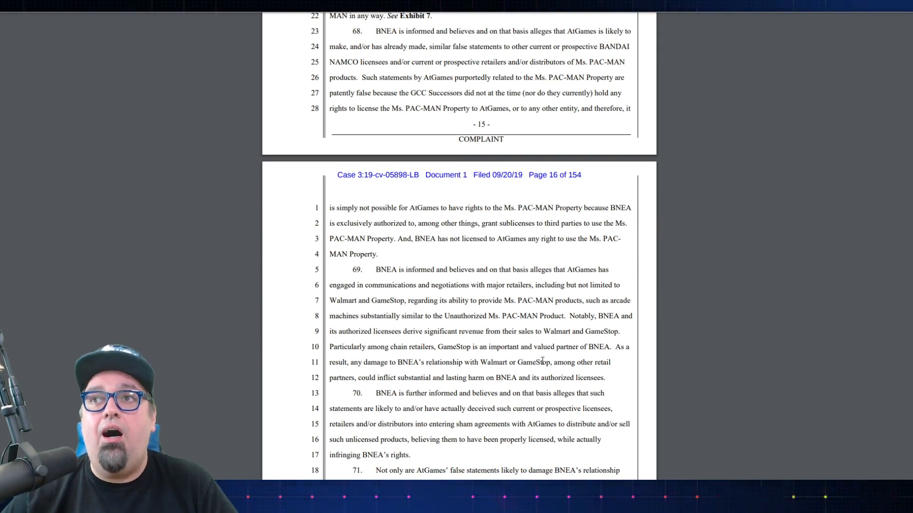
scroll("down", 3)
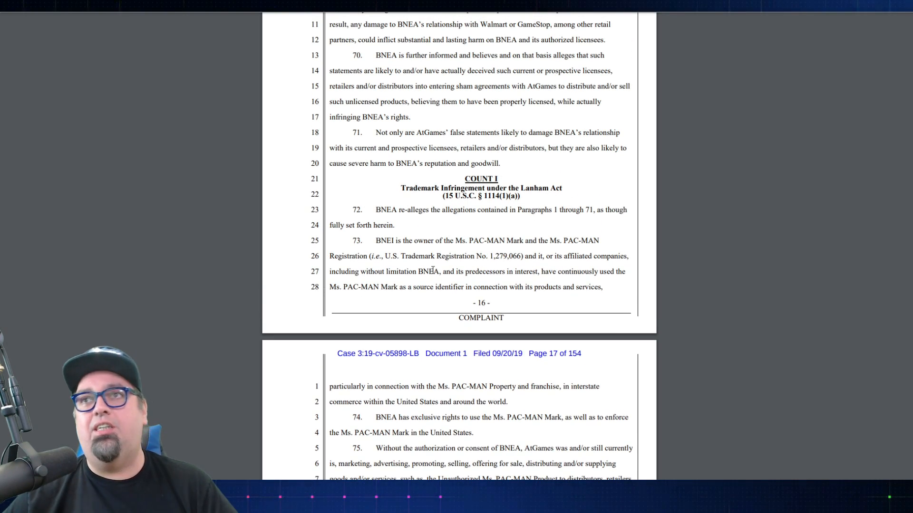
scroll("down", 3)
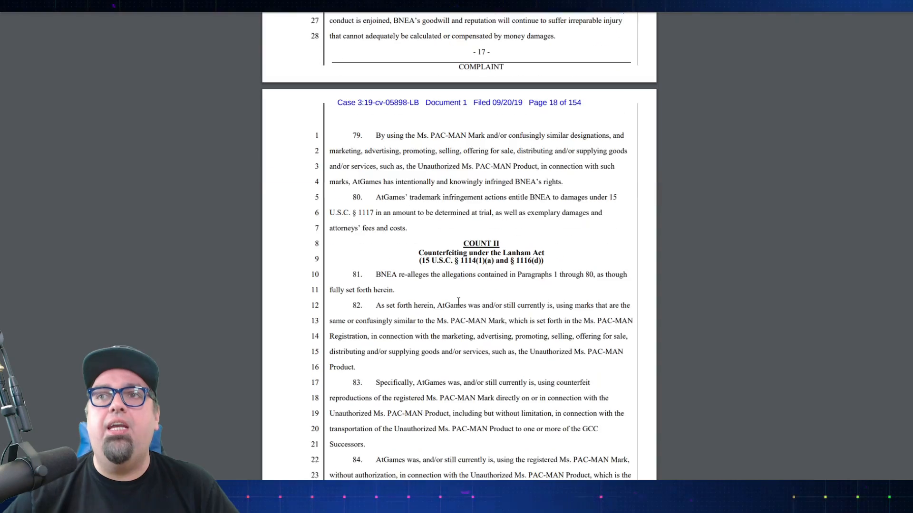
scroll("down", 3)
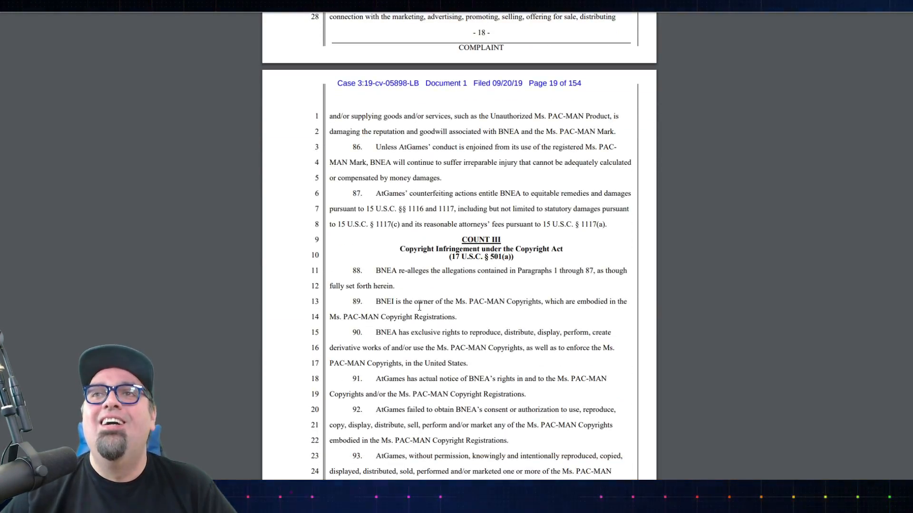
scroll("down", 3)
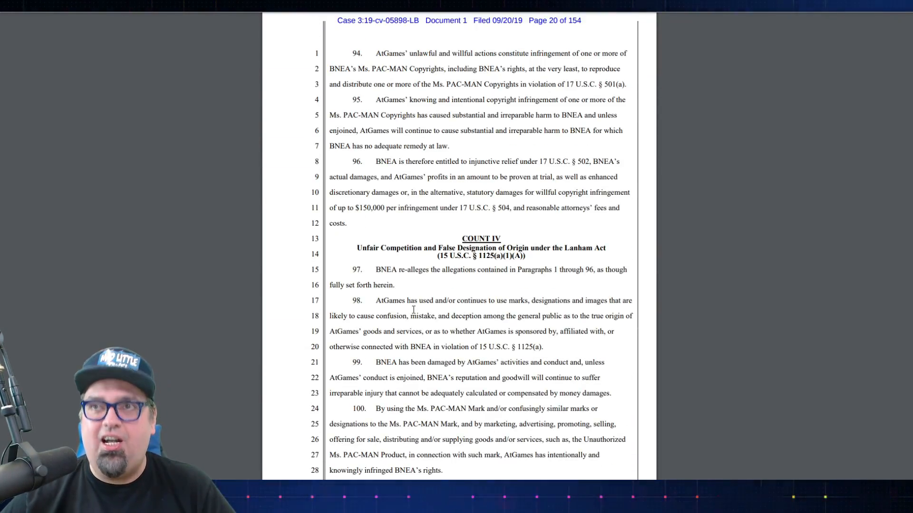
scroll("down", 3)
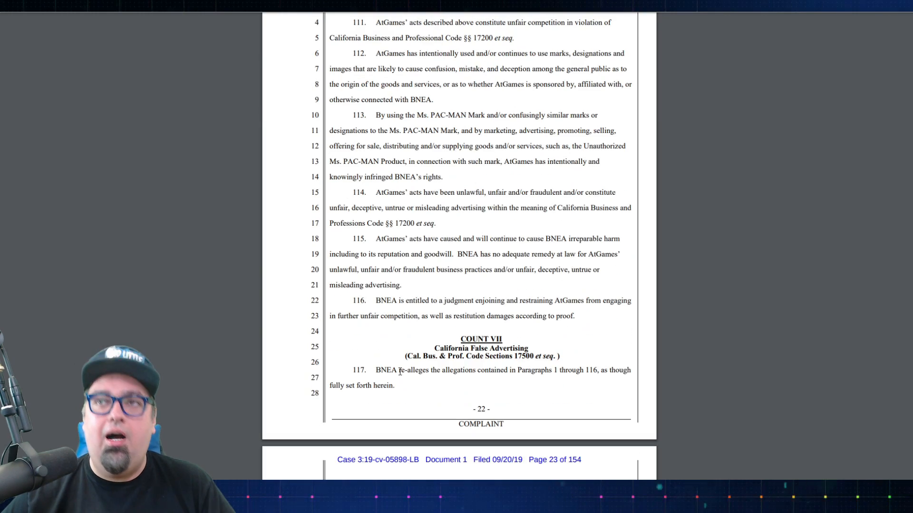
scroll("down", 3)
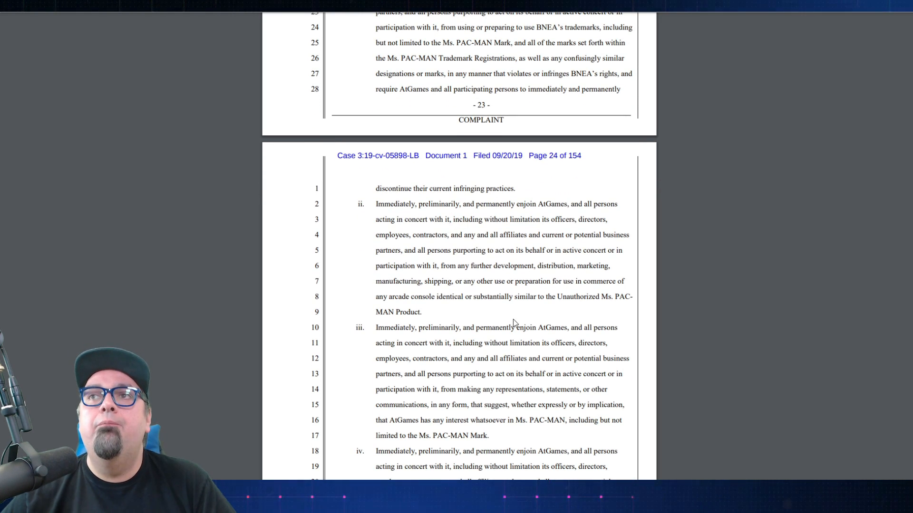
mouse_move(455, 248)
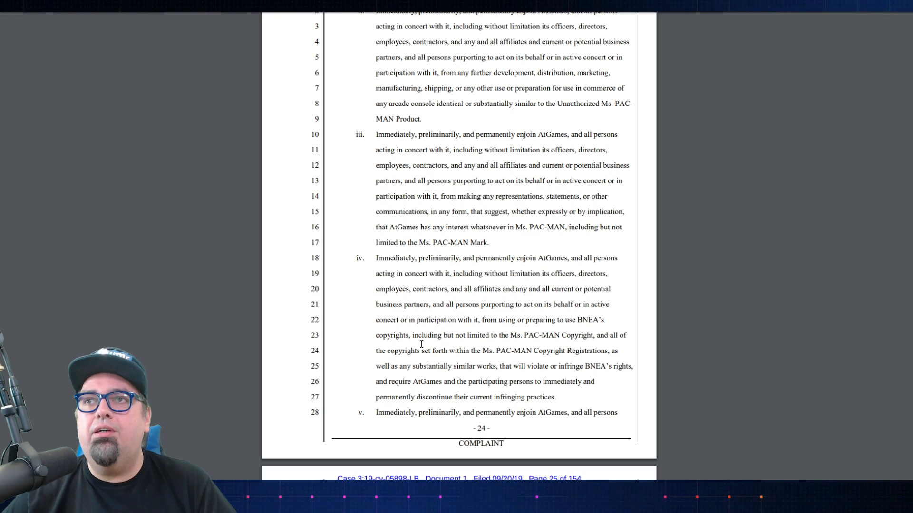
scroll("down", 3)
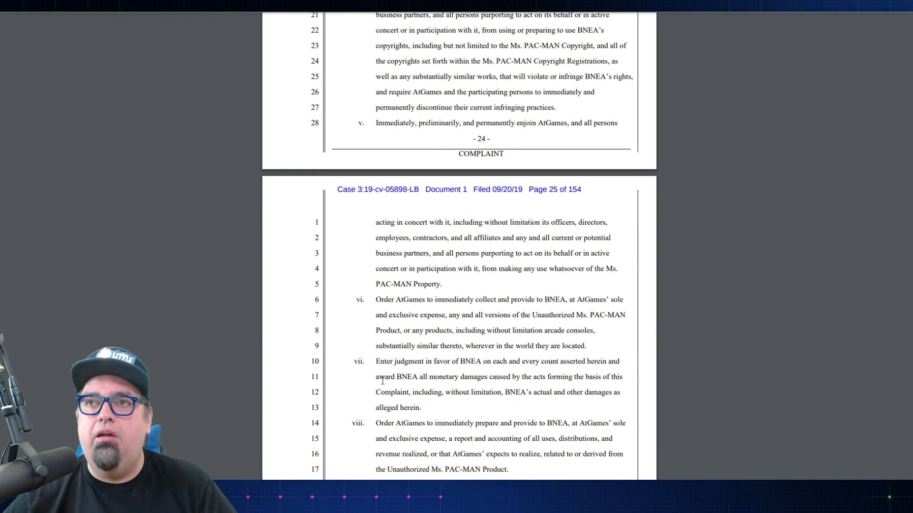
scroll("down", 3)
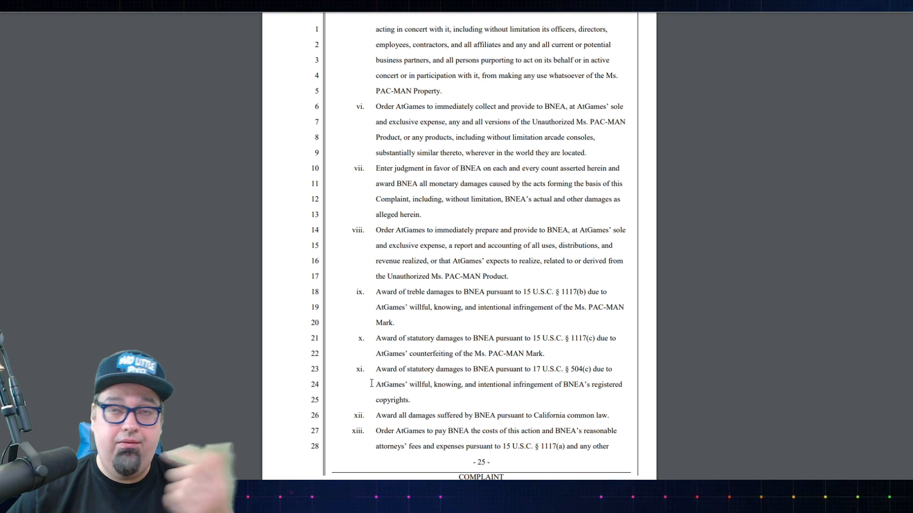
scroll("down", 3)
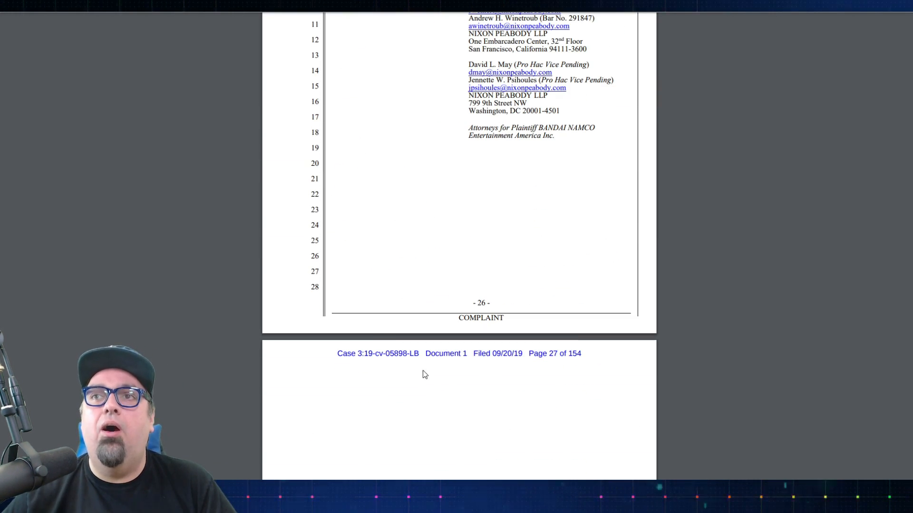
scroll("up", 3)
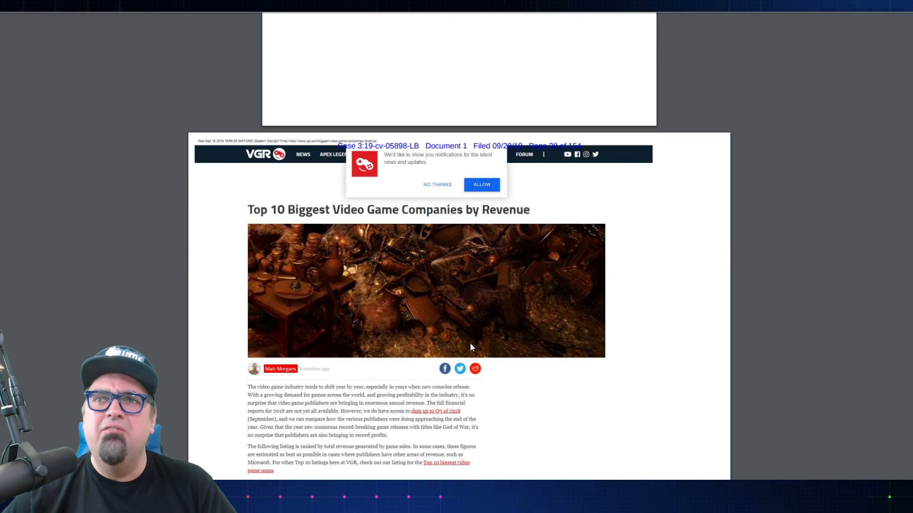
scroll("down", 3)
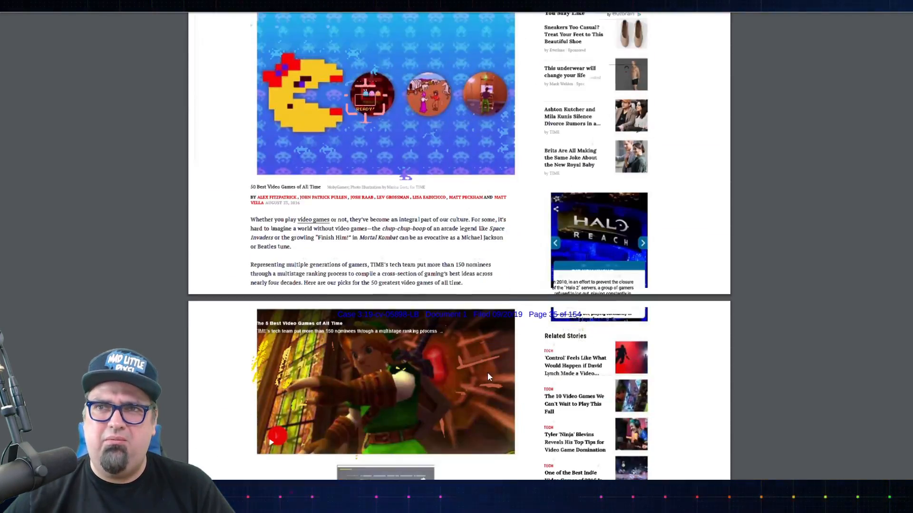
scroll("down", 3)
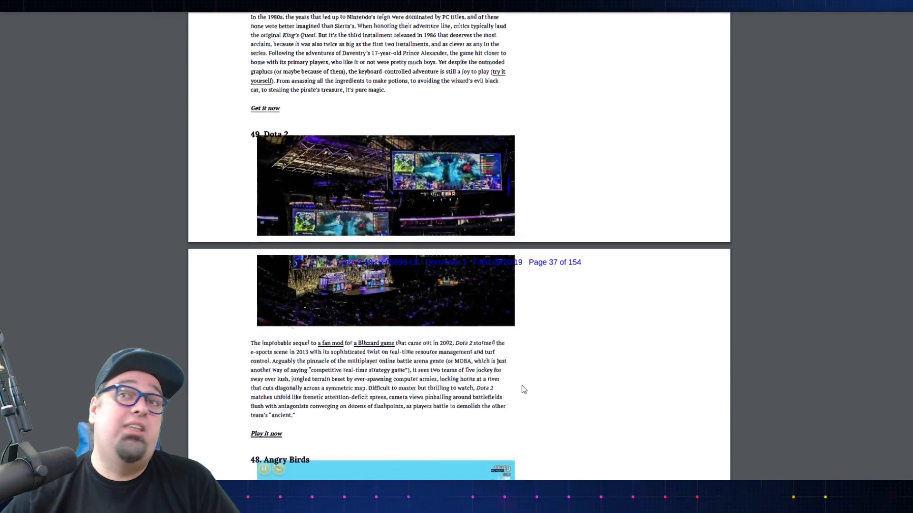
scroll("down", 3)
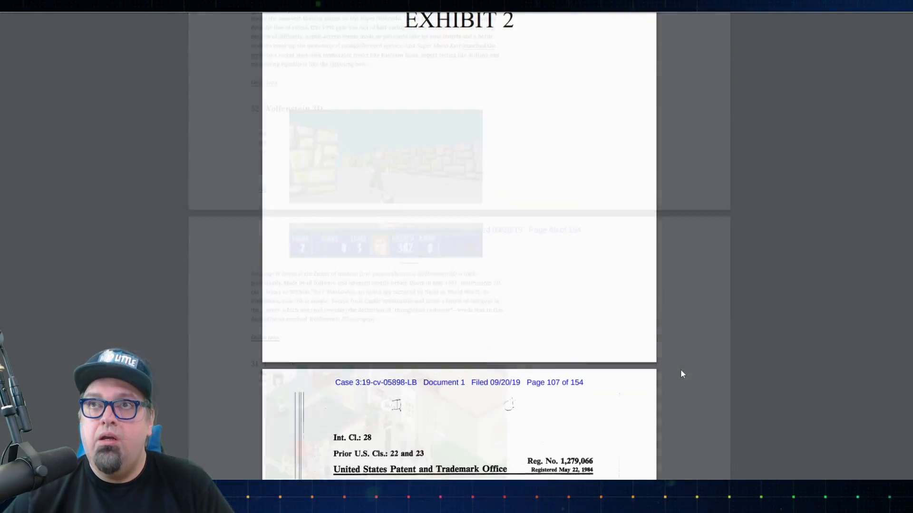
scroll("down", 3)
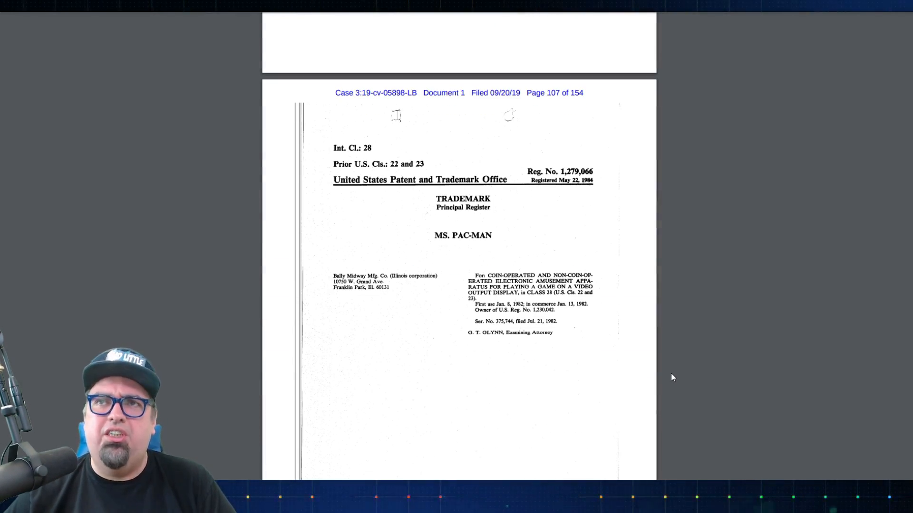
scroll("down", 3)
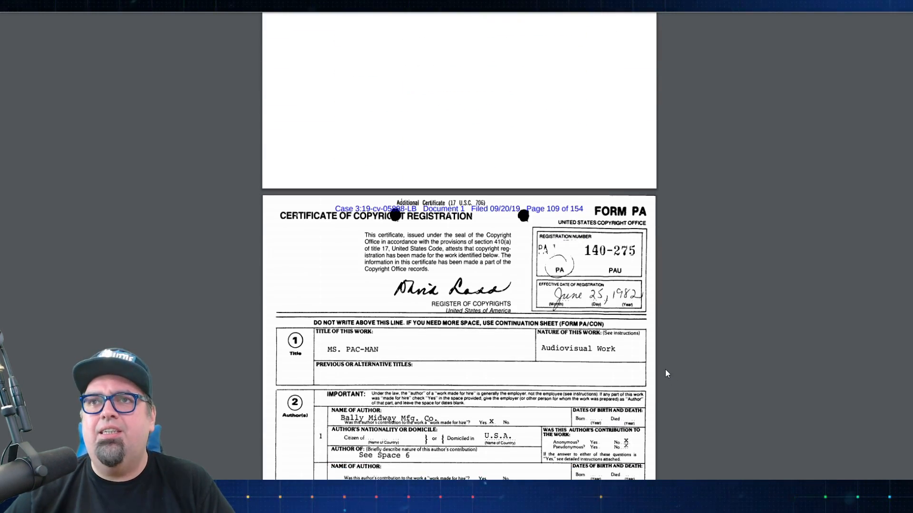
scroll("down", 3)
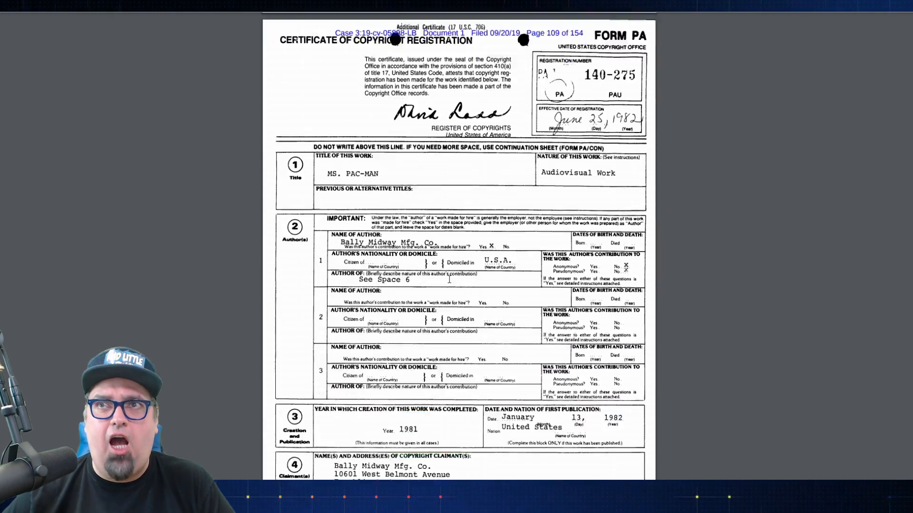
scroll("down", 3)
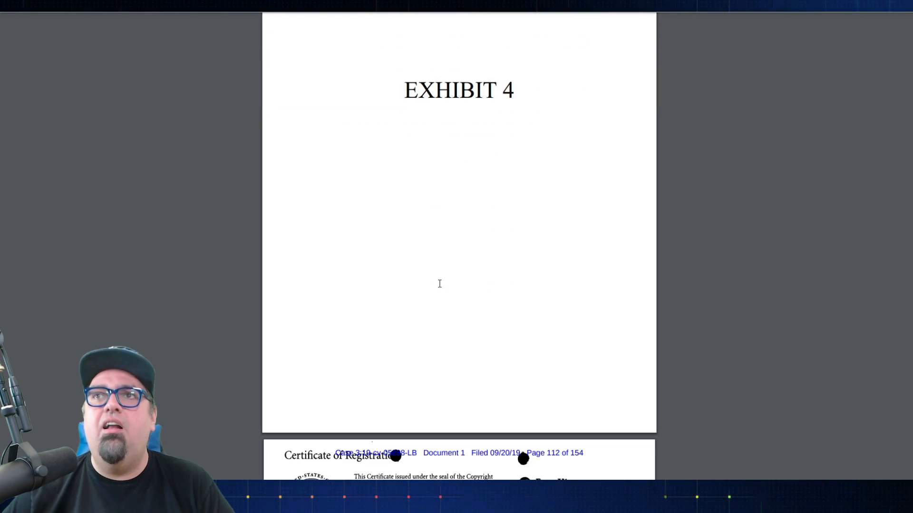
scroll("down", 3)
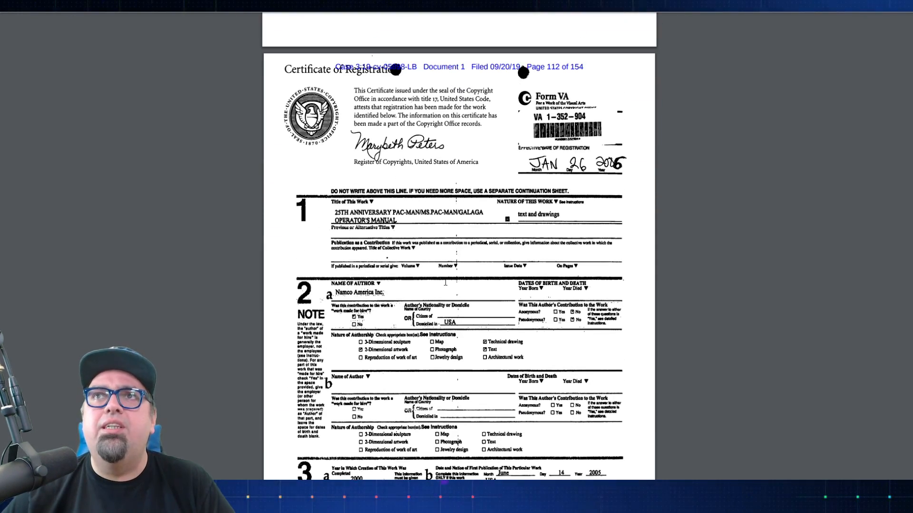
scroll("down", 3)
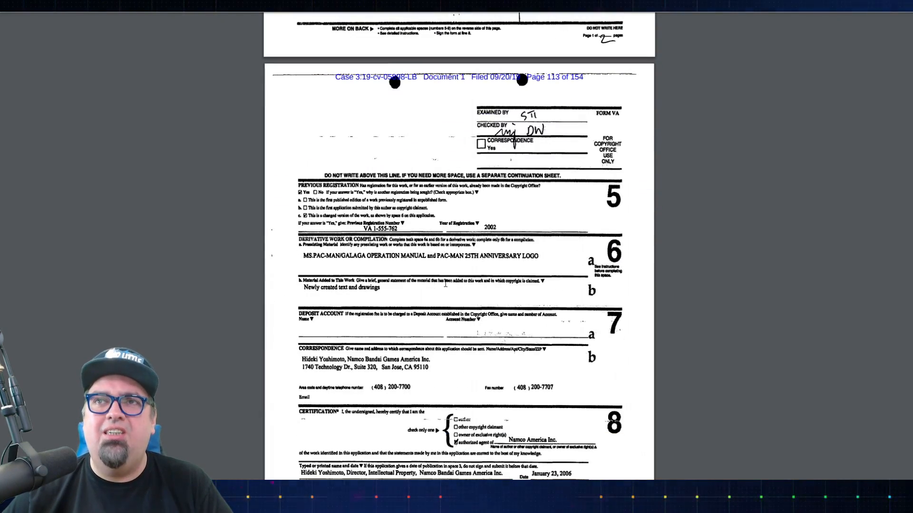
scroll("down", 3)
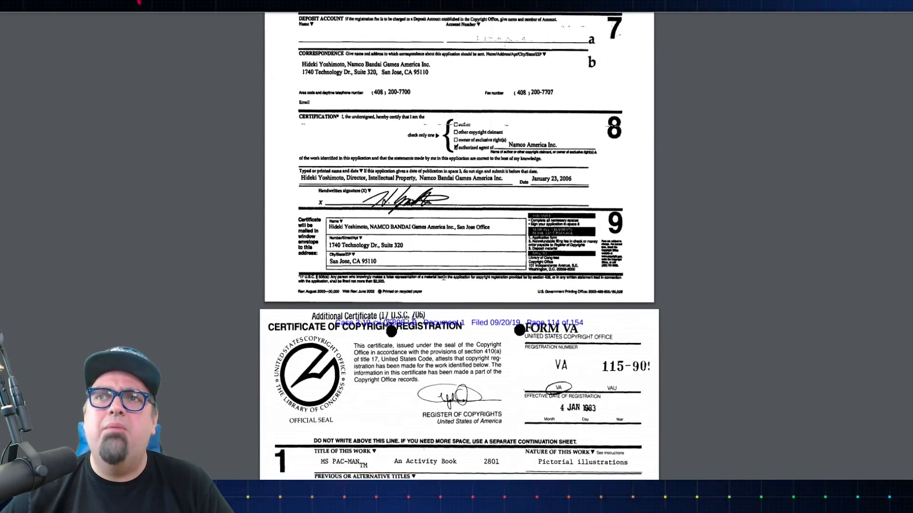
scroll("down", 3)
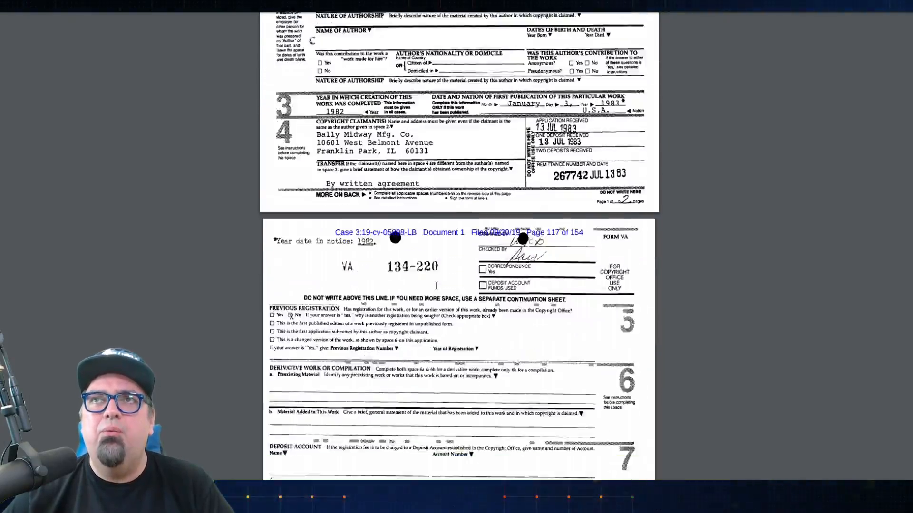
scroll("down", 3)
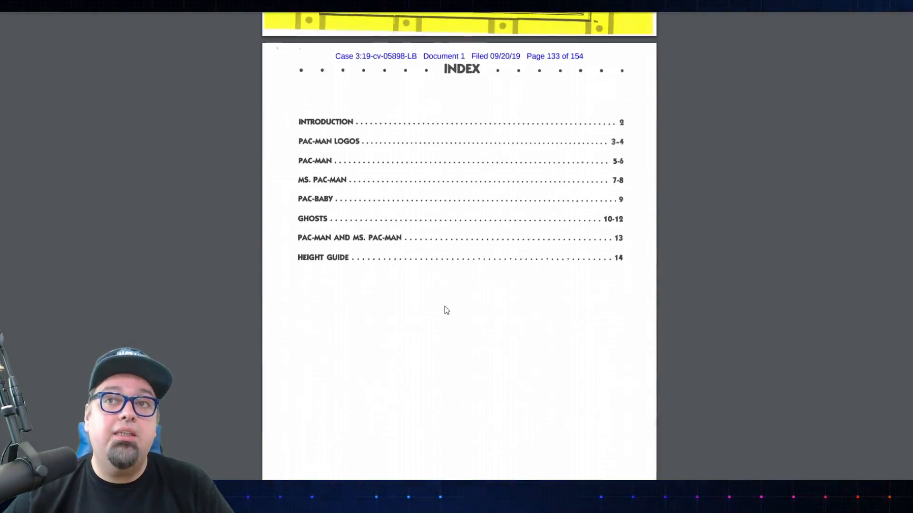
scroll("down", 3)
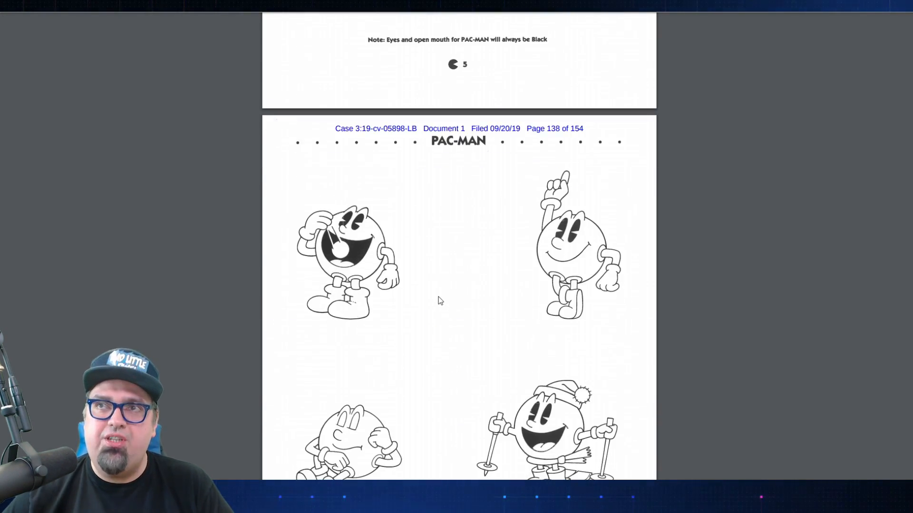
scroll("down", 3)
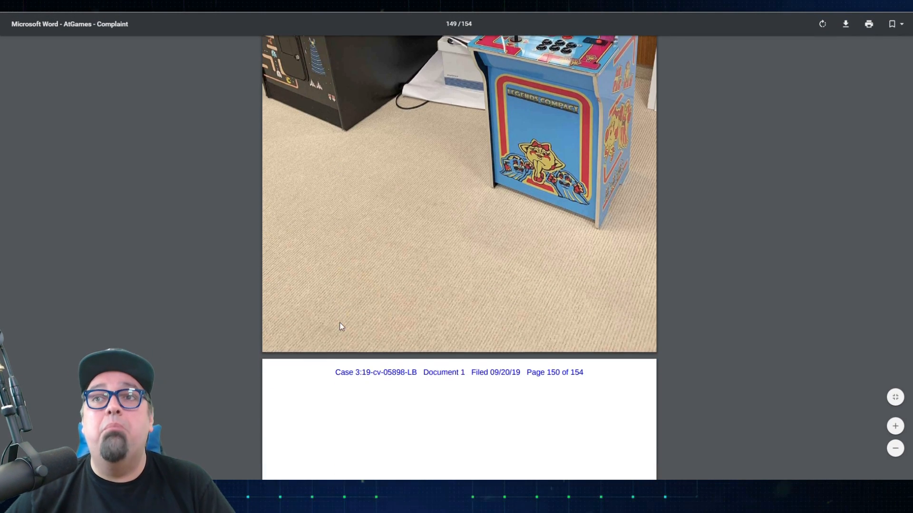
scroll("down", 3)
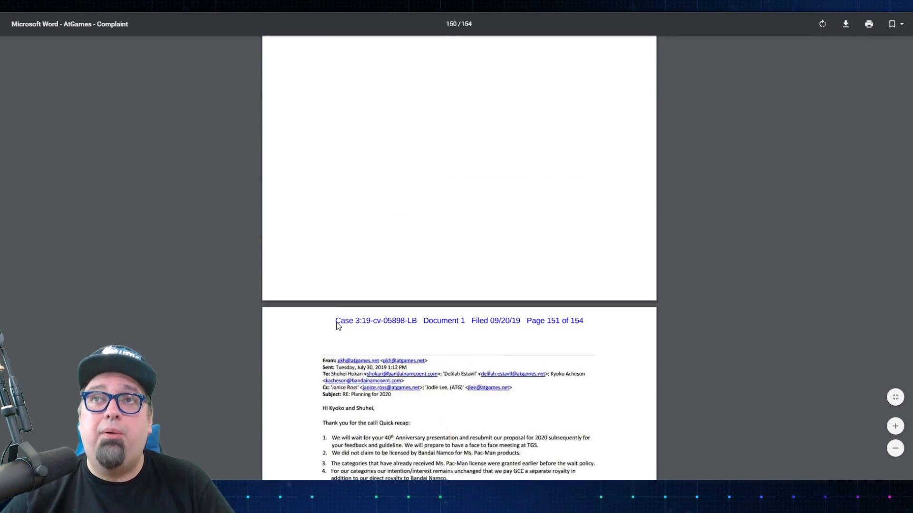
scroll("down", 3)
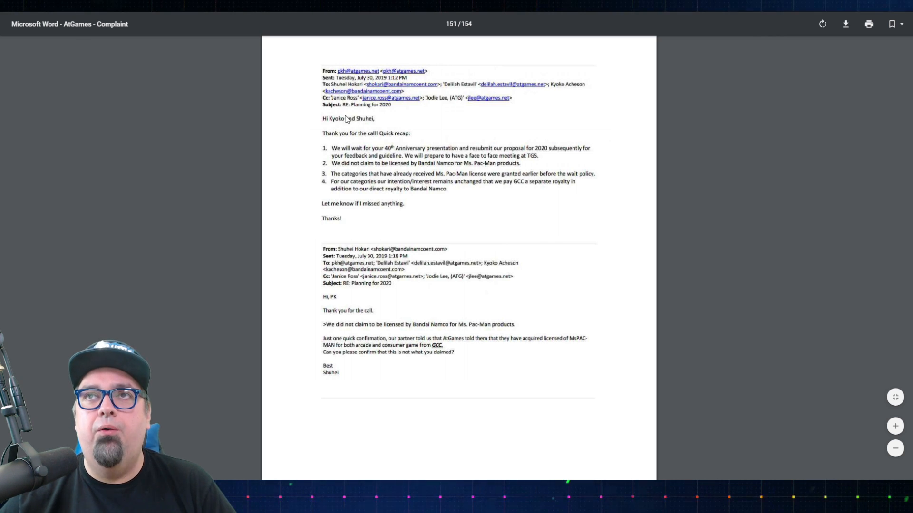
mouse_move(367, 129)
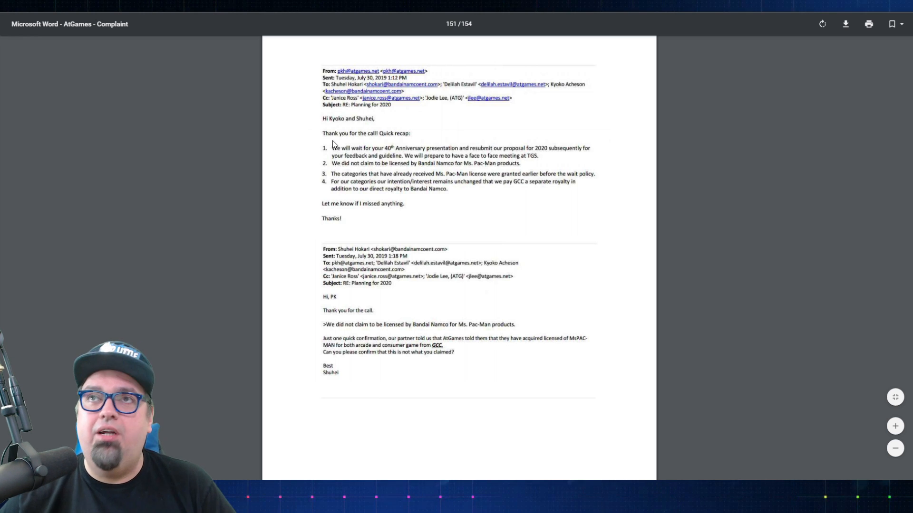
mouse_move(328, 152)
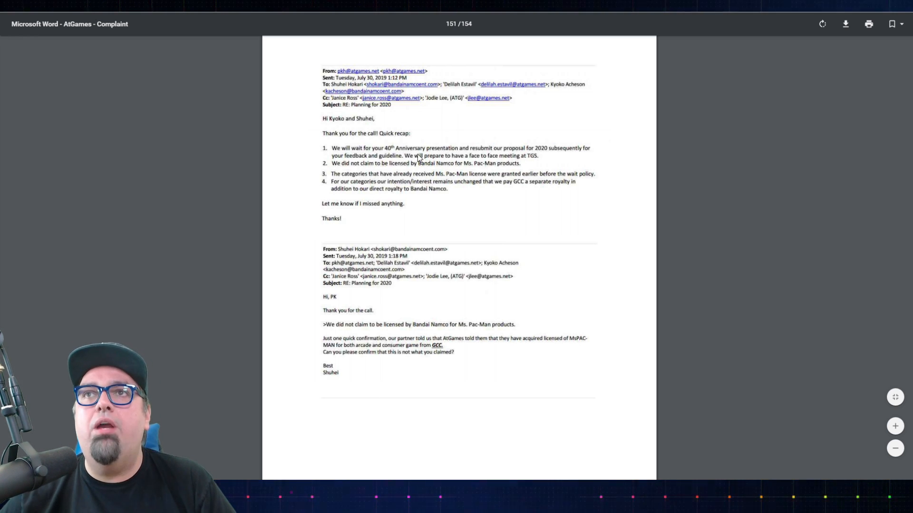
mouse_move(488, 155)
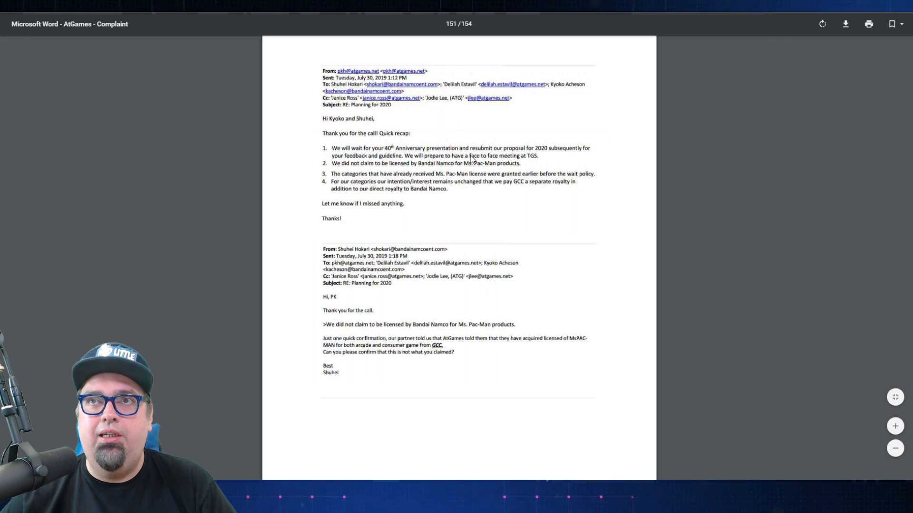
mouse_move(514, 163)
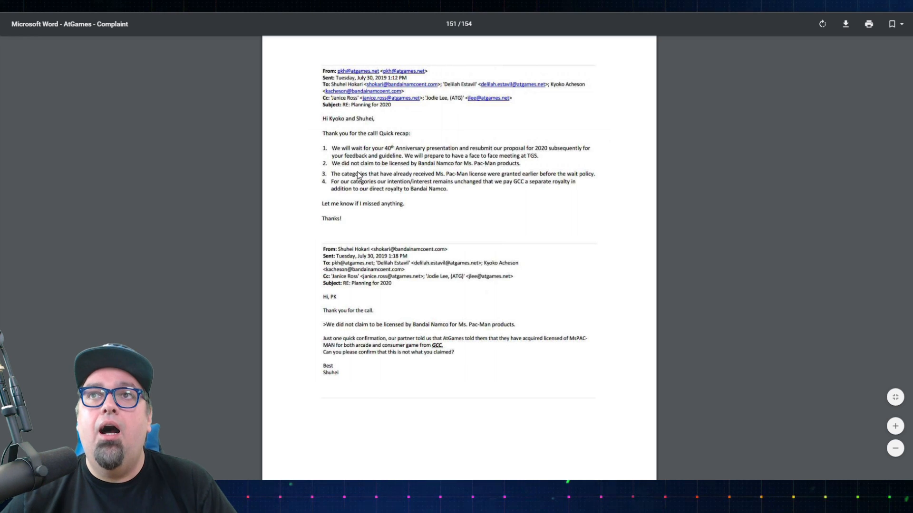
mouse_move(553, 175)
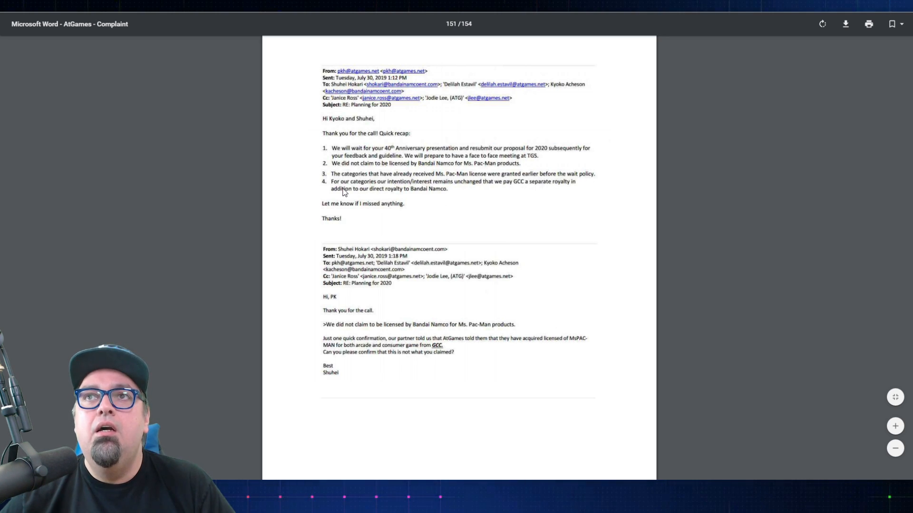
mouse_move(473, 190)
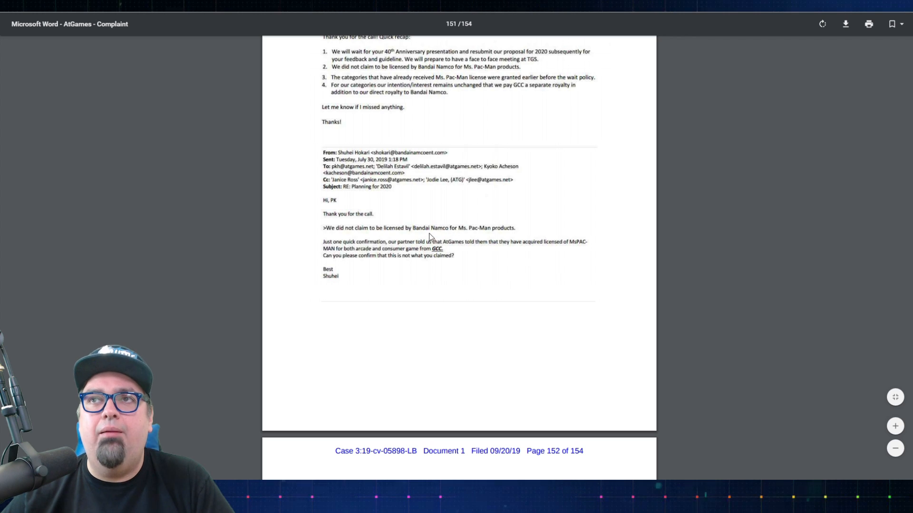
mouse_move(219, 252)
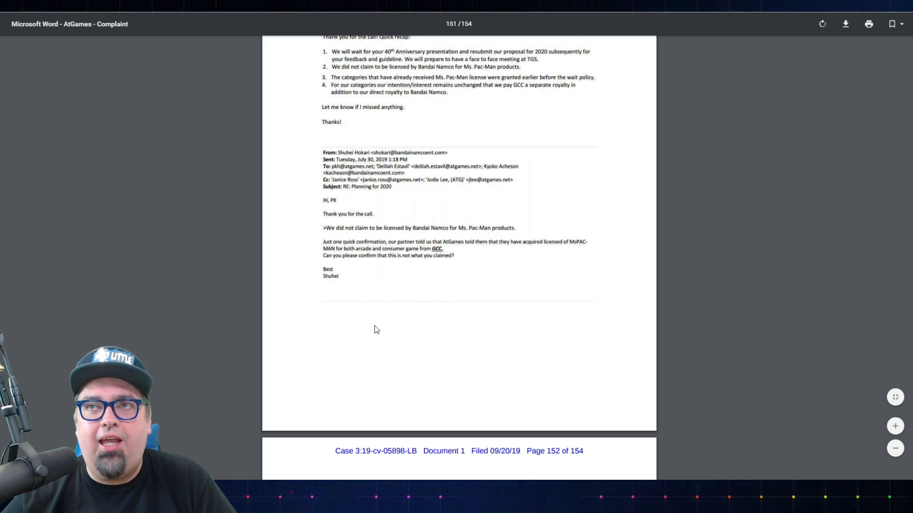
mouse_move(389, 291)
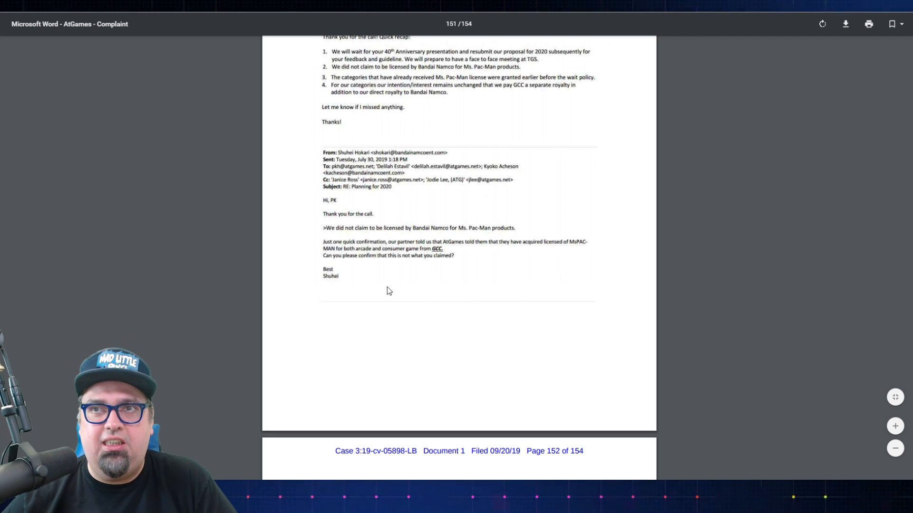
mouse_move(384, 294)
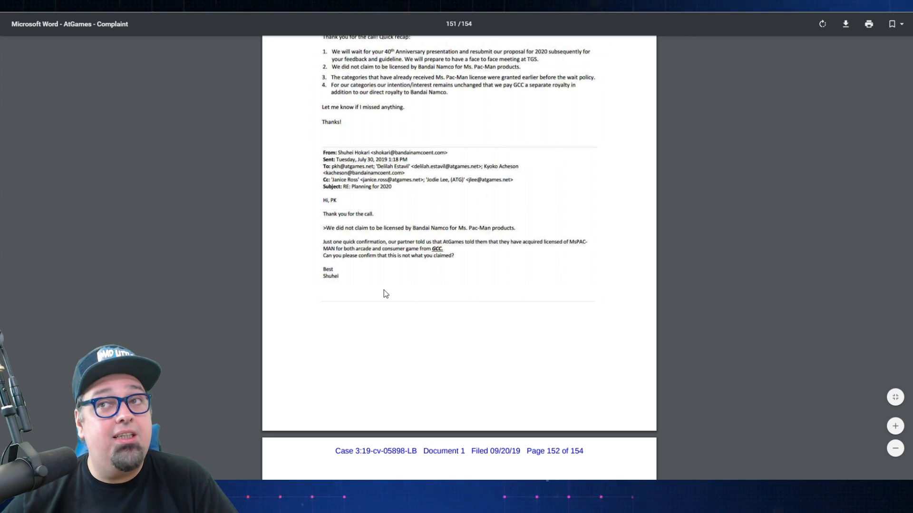
scroll("down", 3)
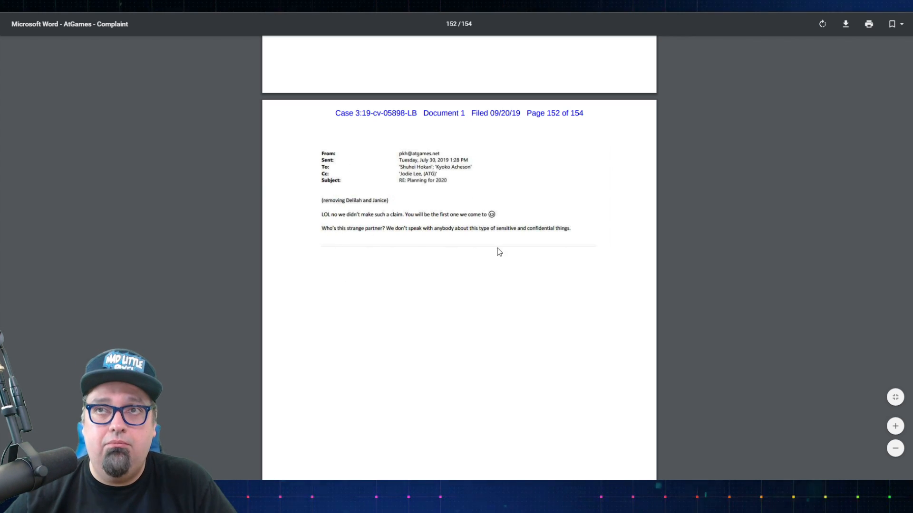
mouse_move(326, 243)
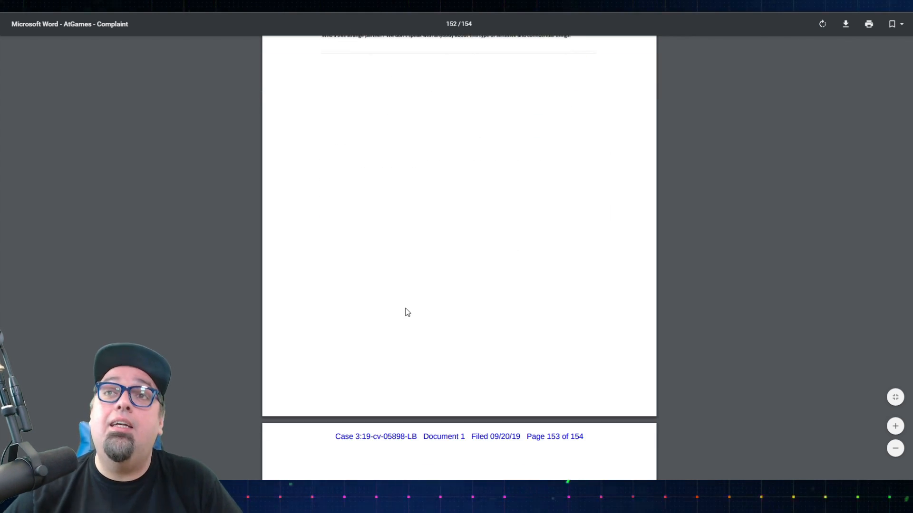
scroll("down", 3)
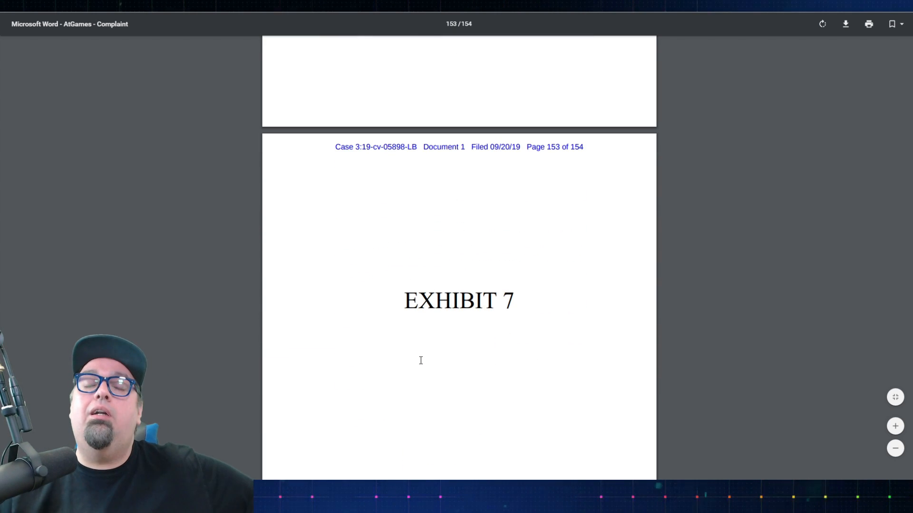
scroll("down", 3)
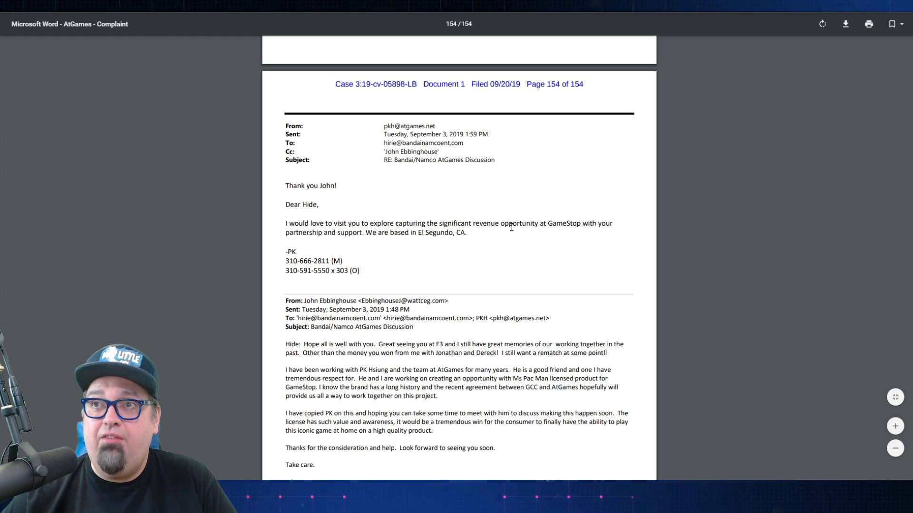
mouse_move(357, 250)
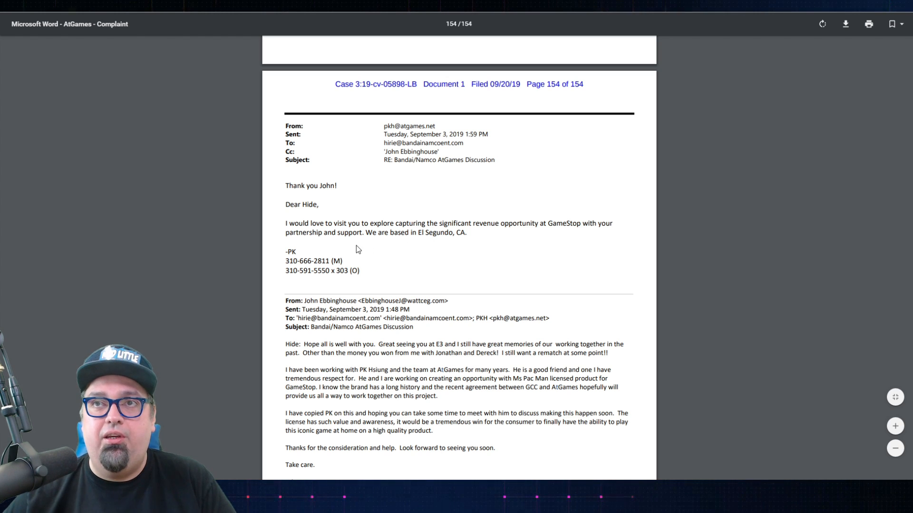
scroll("down", 3)
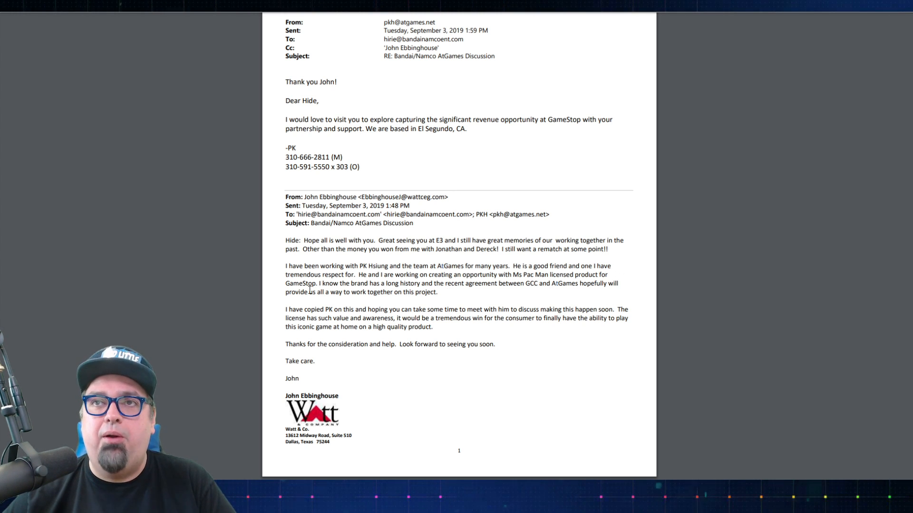
mouse_move(472, 373)
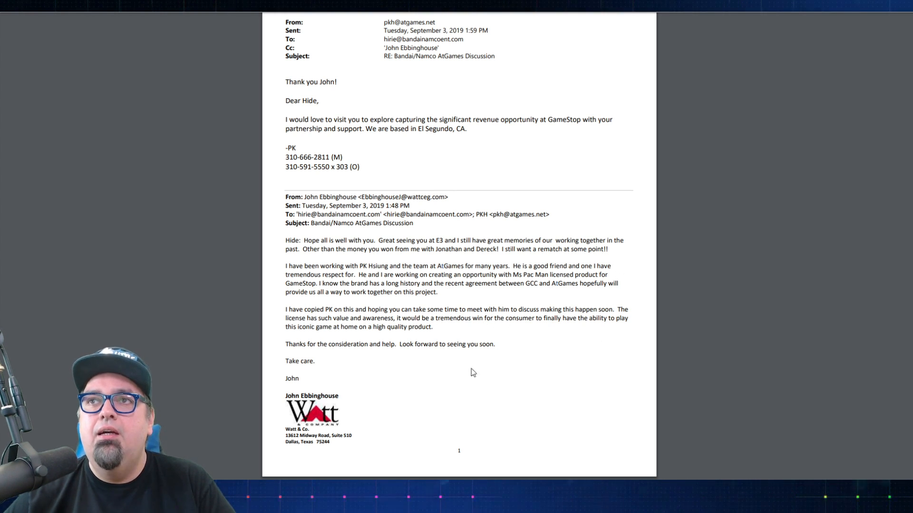